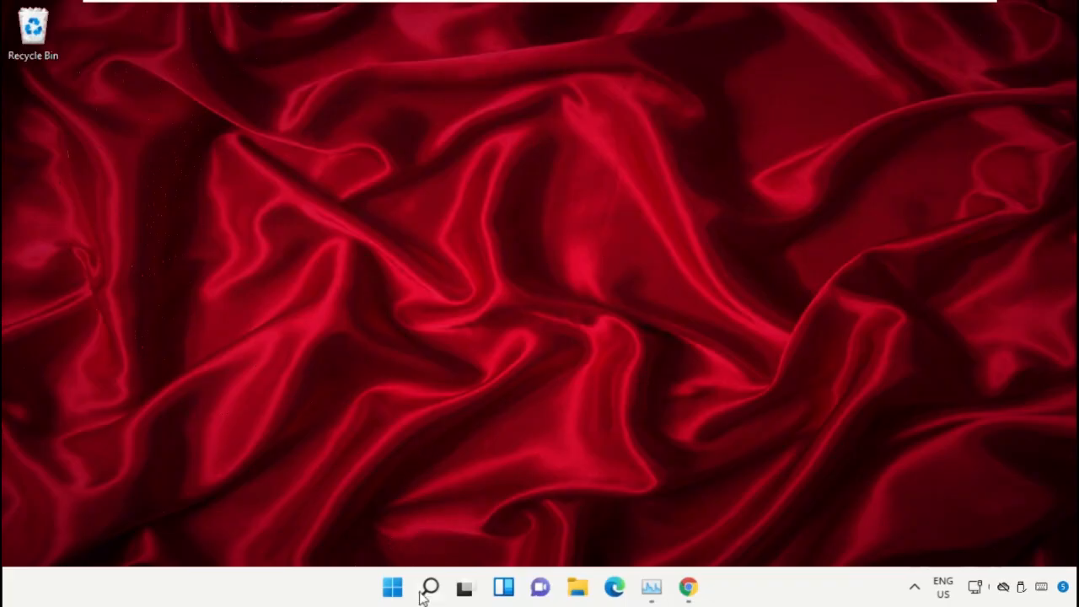
Step: Launch Task Manager as administrator from Windows Search for 'task manager'
click(430, 587)
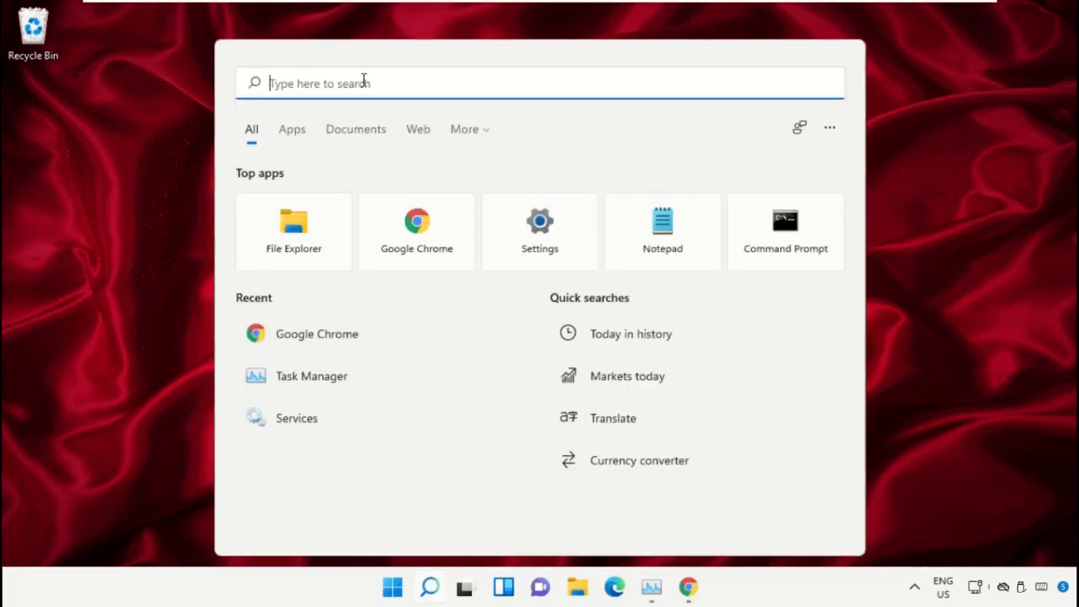
text(task manager)
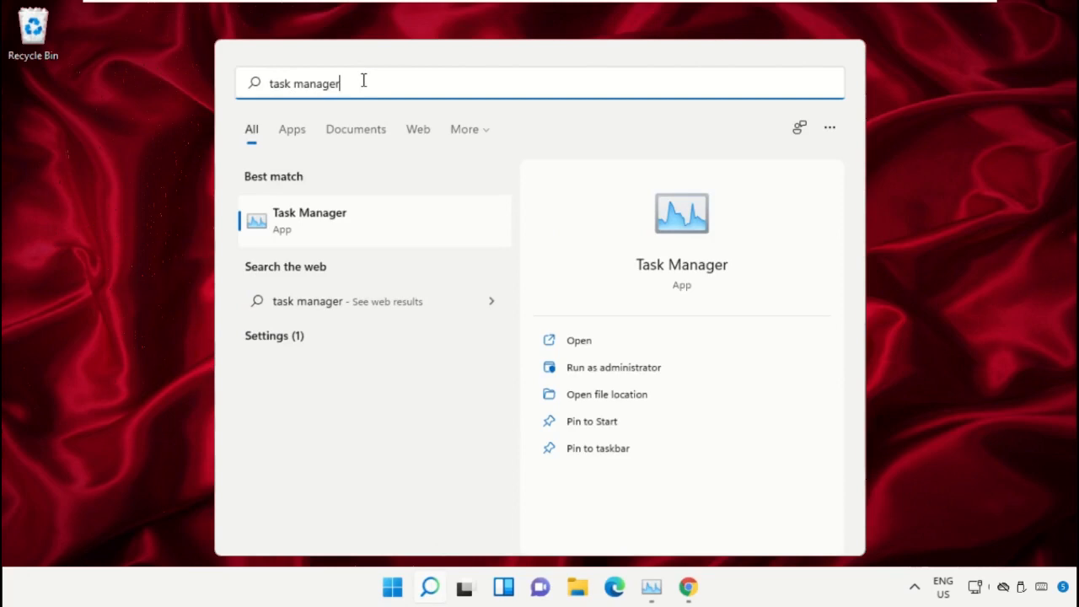
mouse_move(620, 374)
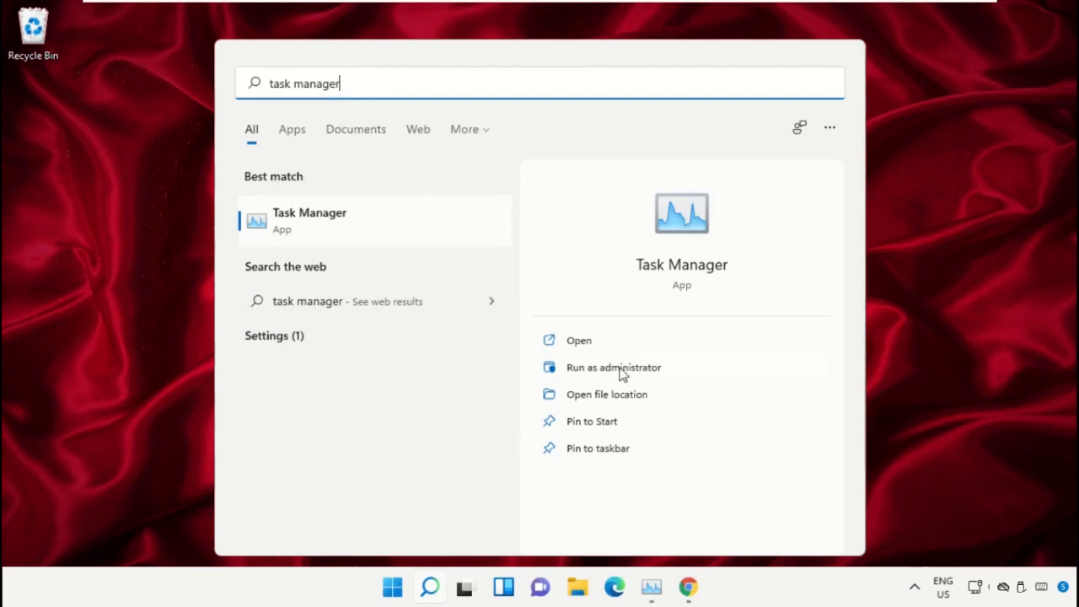
click(580, 341)
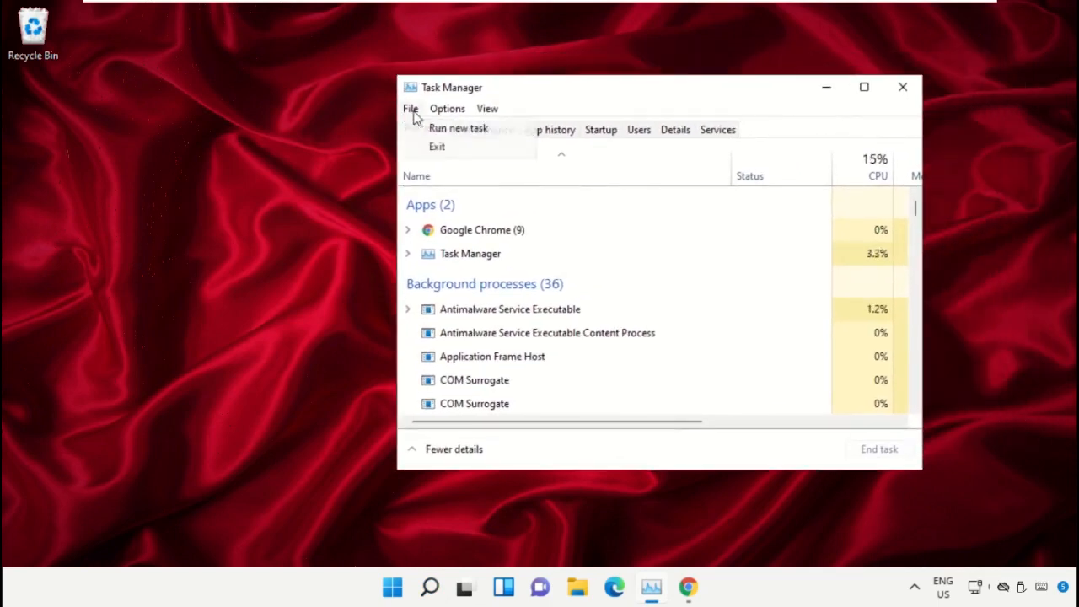
Step: Start a new task from Task Manager's File menu
click(458, 129)
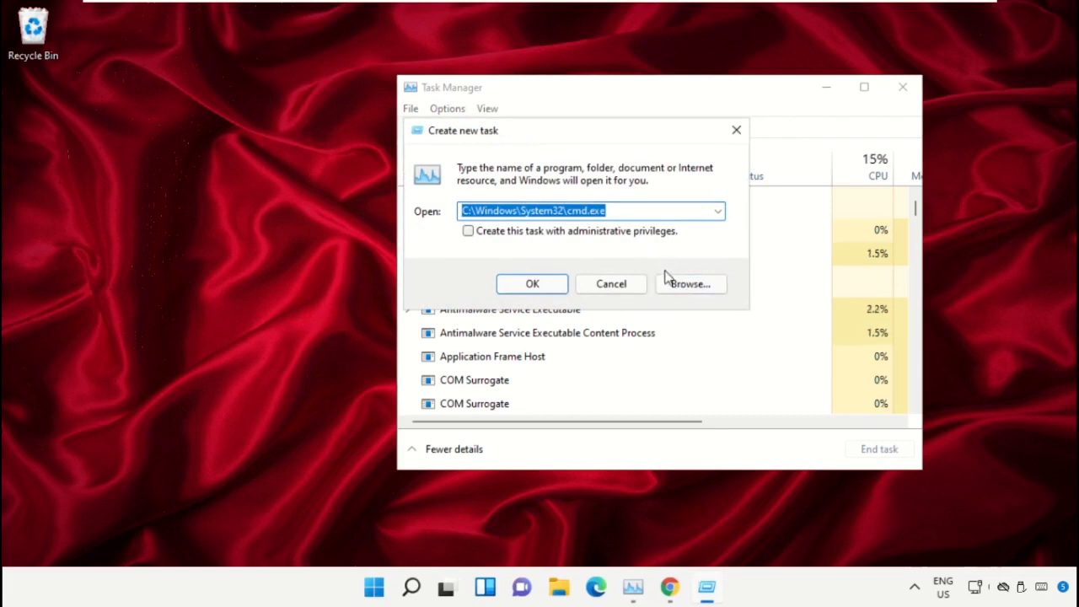
Step: Browse to C:\Windows\System32 and select cmd.exe as the program to run
click(690, 283)
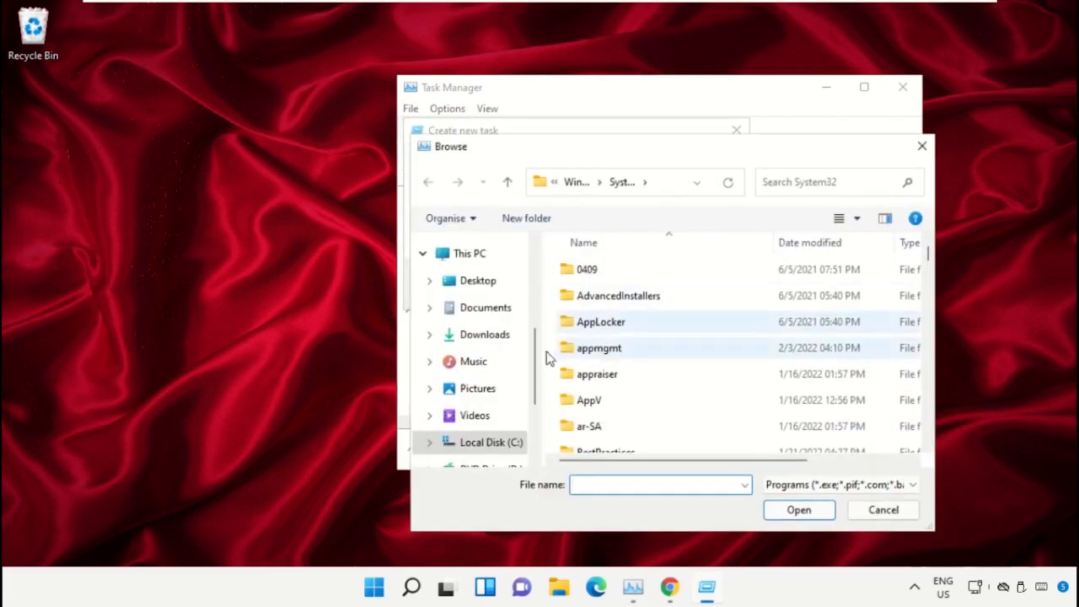
click(468, 253)
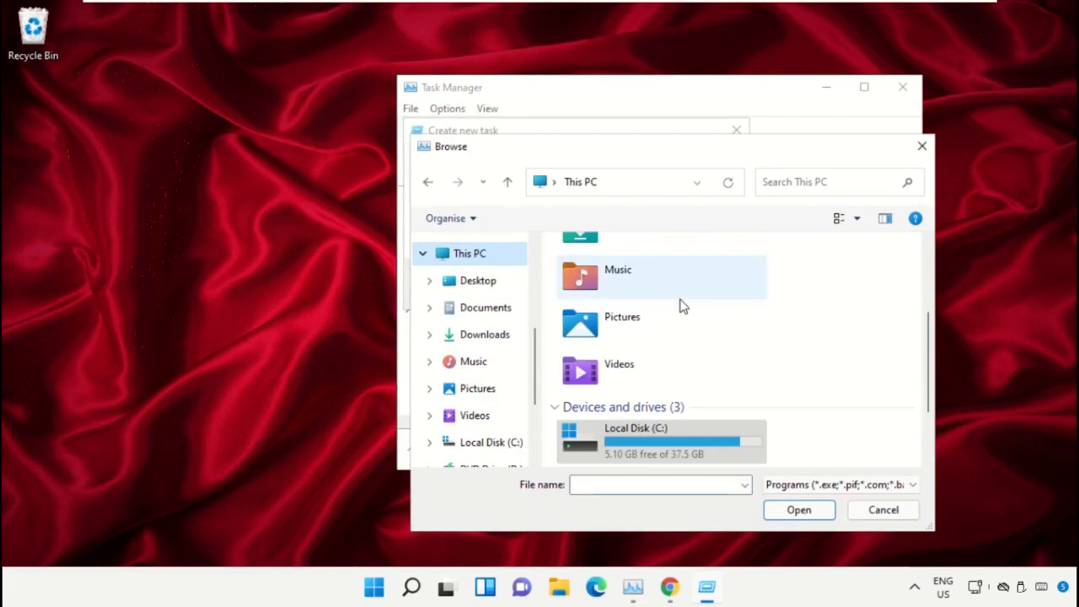
double_click(634, 438)
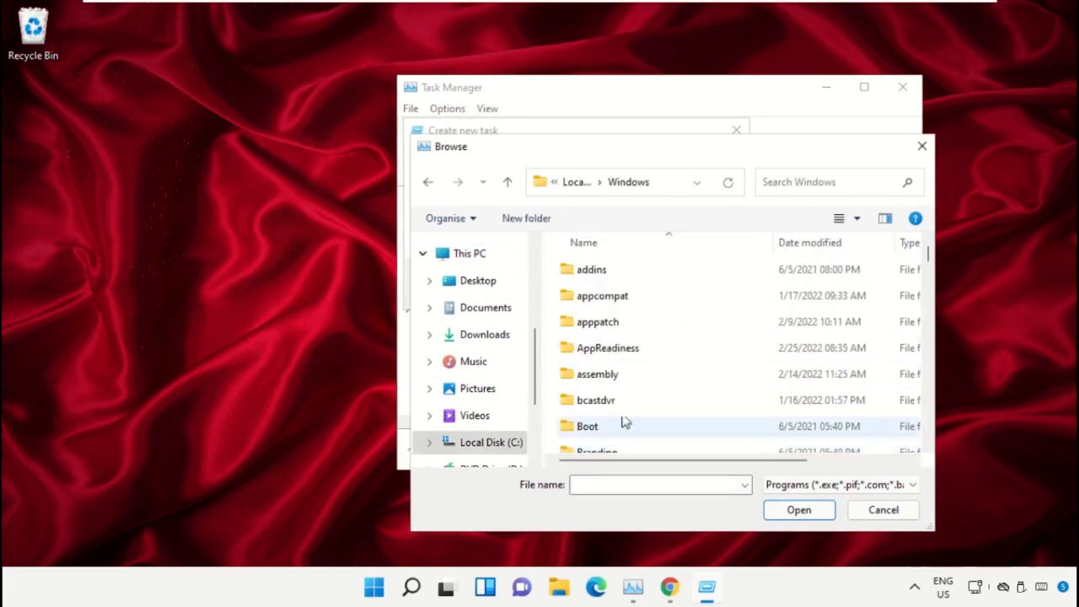
scroll(down, 3)
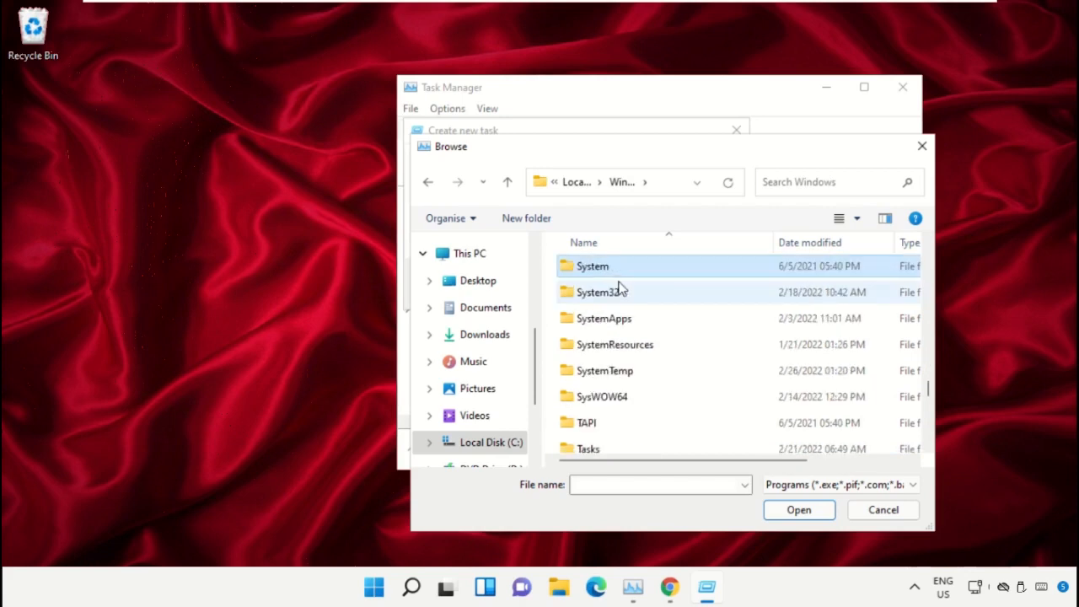
double_click(599, 290)
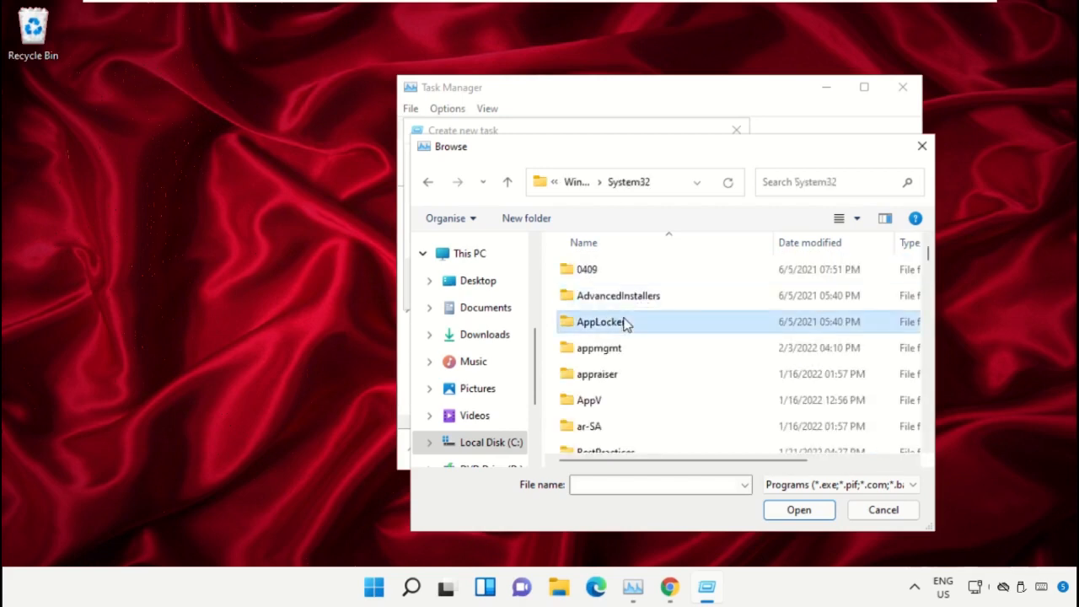
scroll(down, 3)
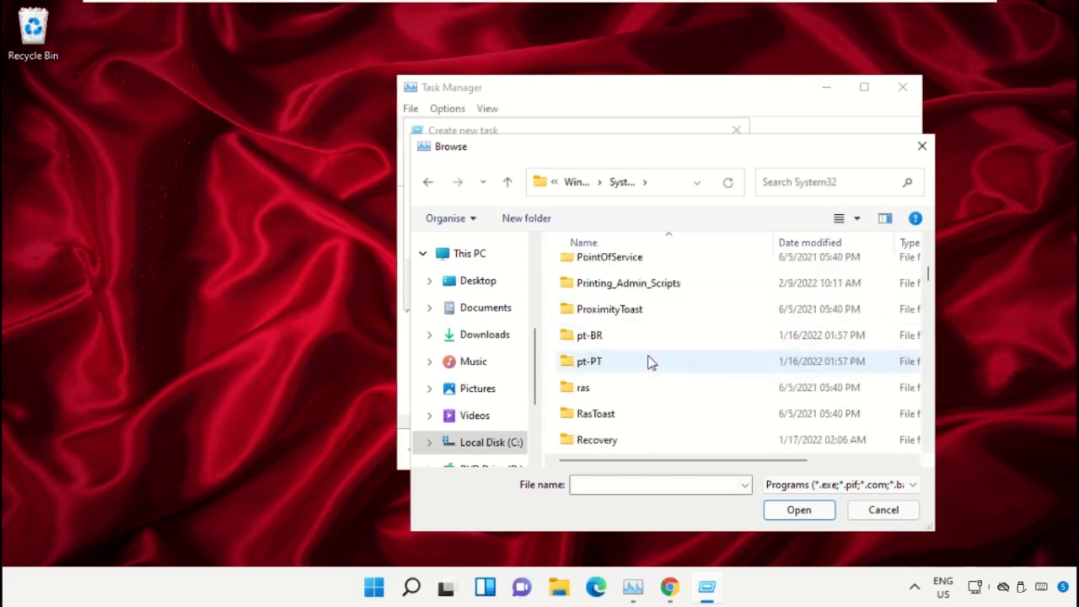
scroll(down, 3)
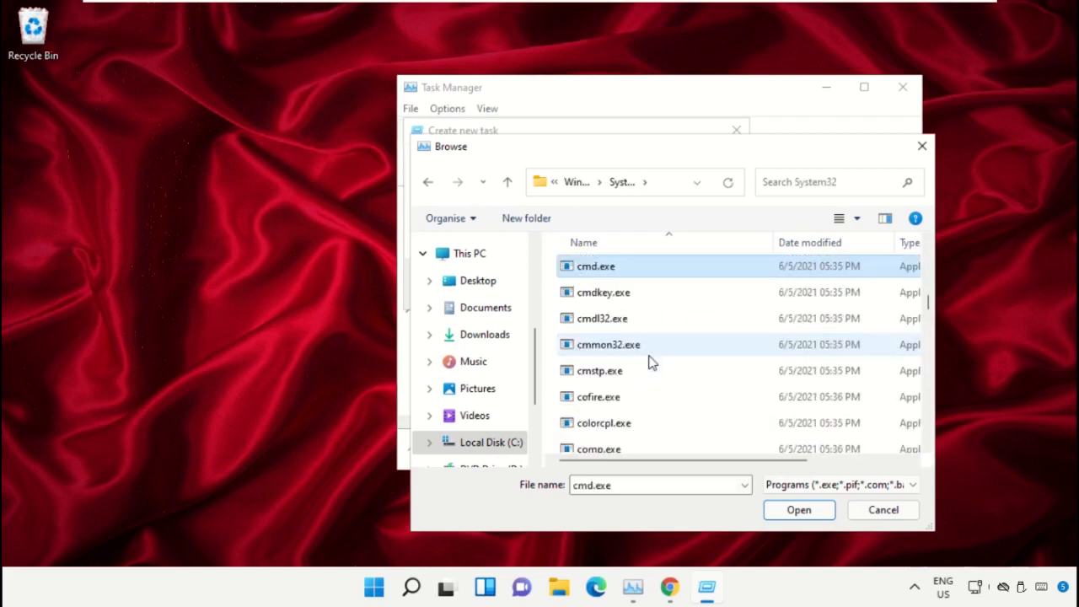
mouse_move(610, 269)
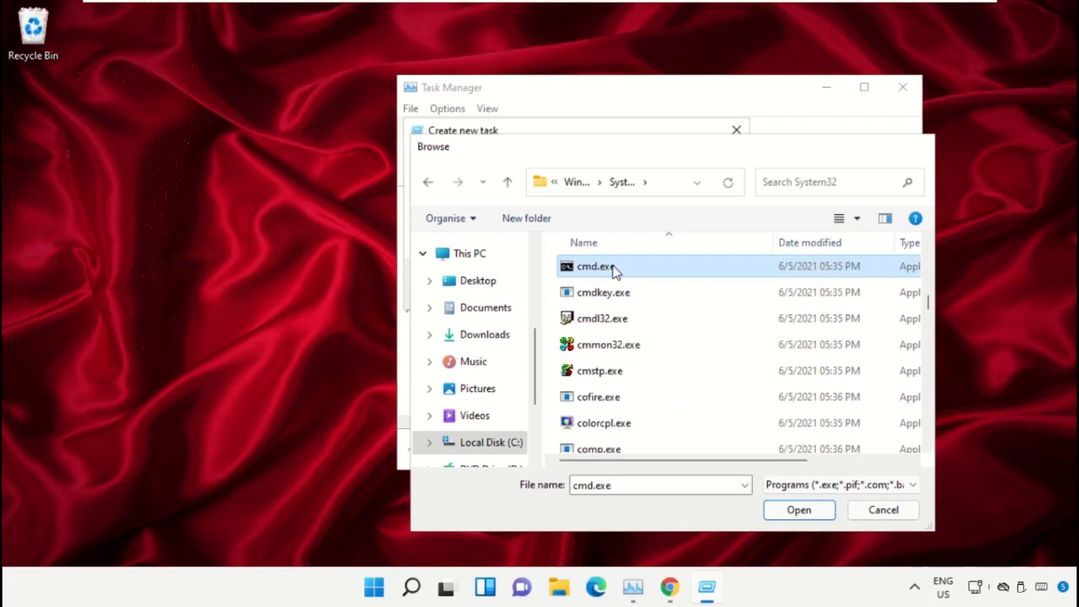
click(797, 509)
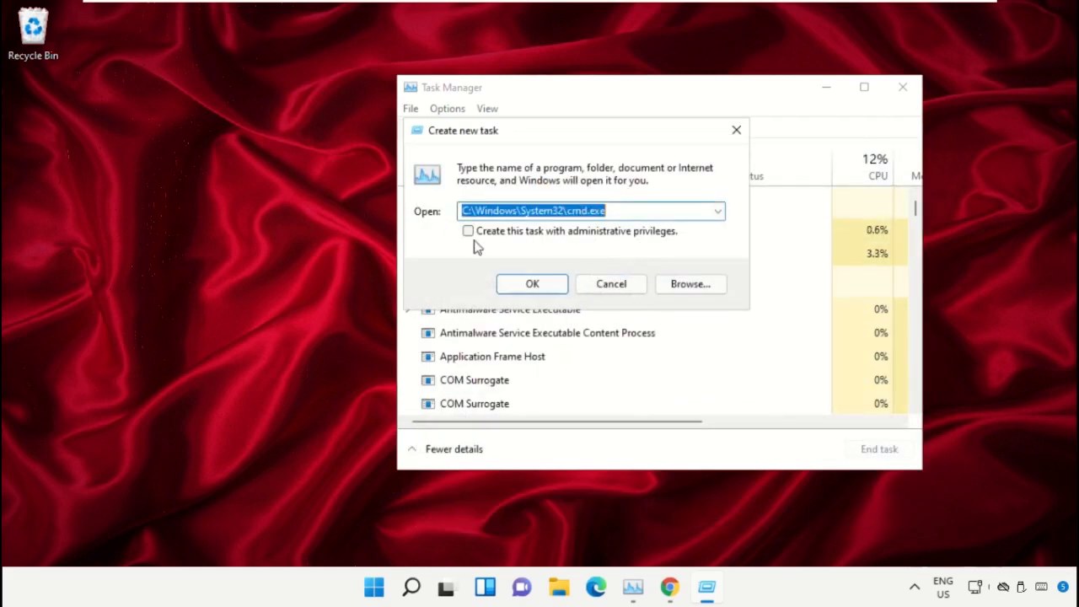
Step: Enable administrative privileges for the task and launch the elevated Command Prompt
click(468, 231)
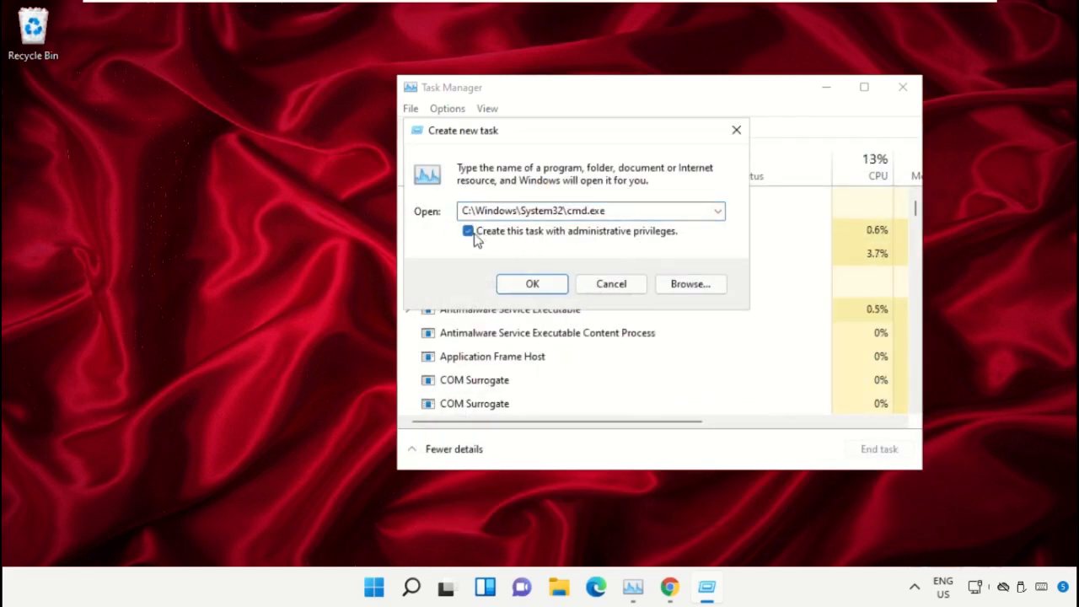
click(533, 283)
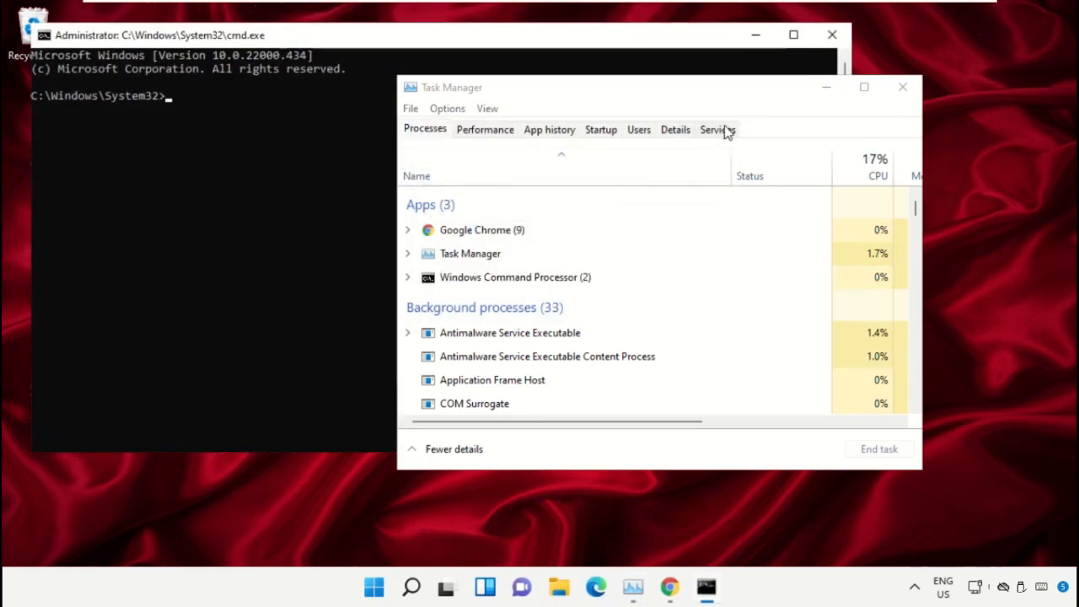
Step: Shrink the elevated Command Prompt window and move it toward the centre of the desktop
click(902, 88)
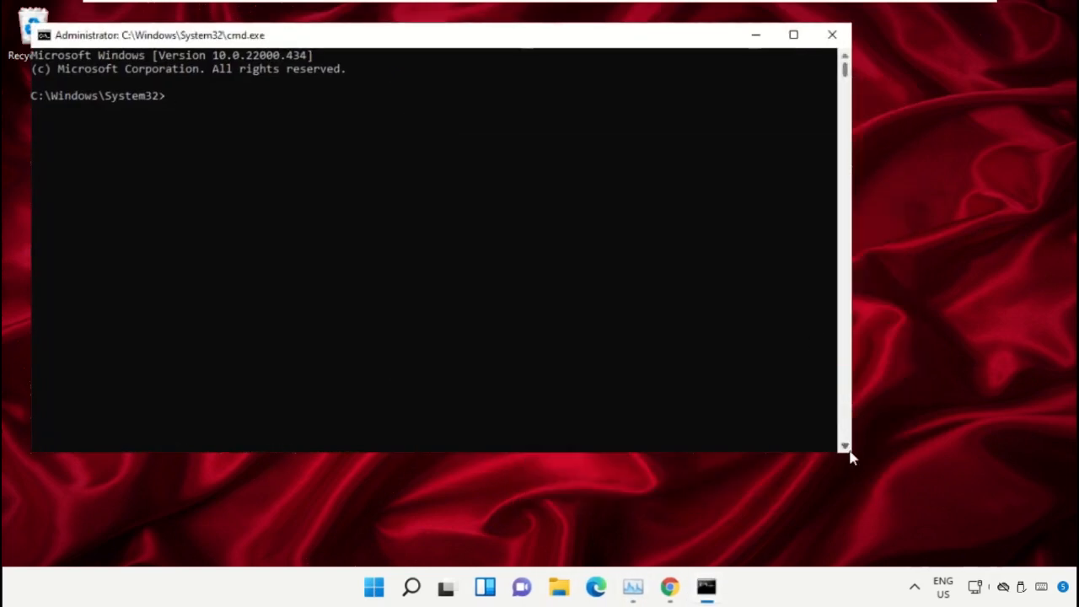
drag(850, 457, 624, 374)
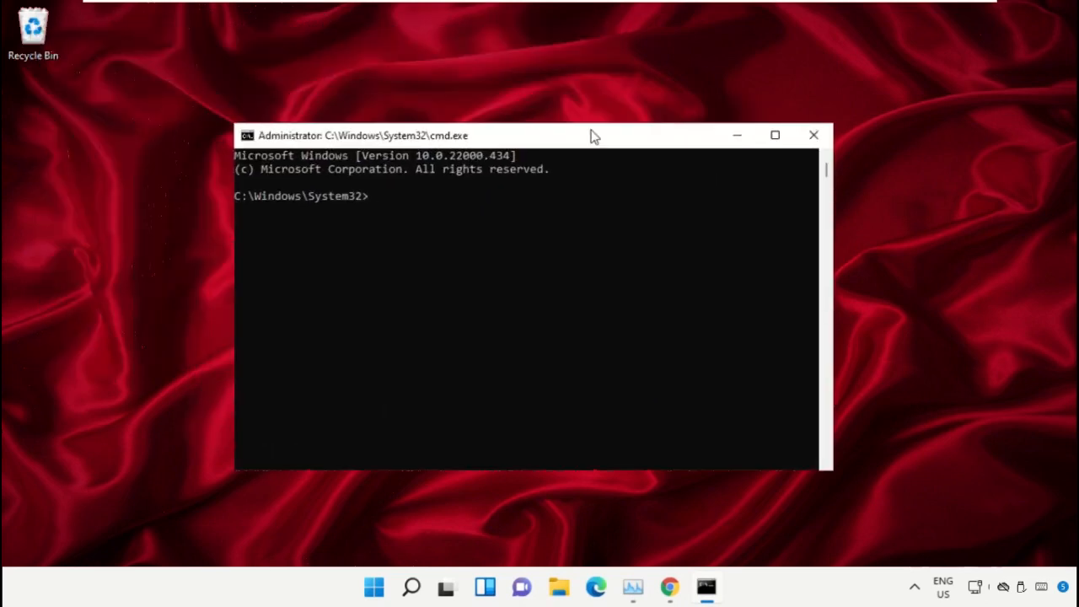
drag(590, 135, 624, 155)
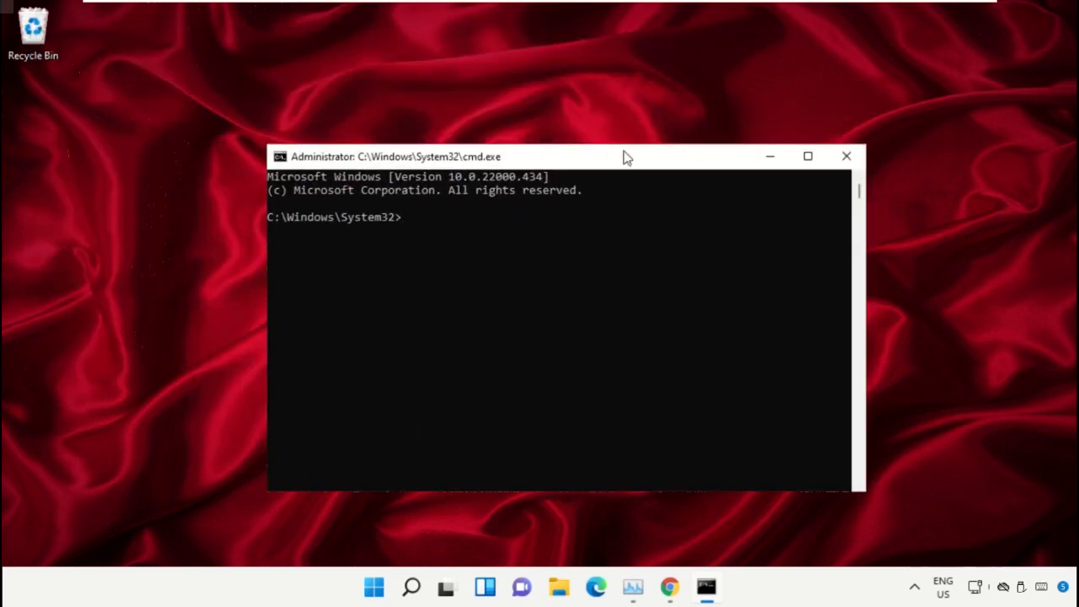
mouse_move(668, 587)
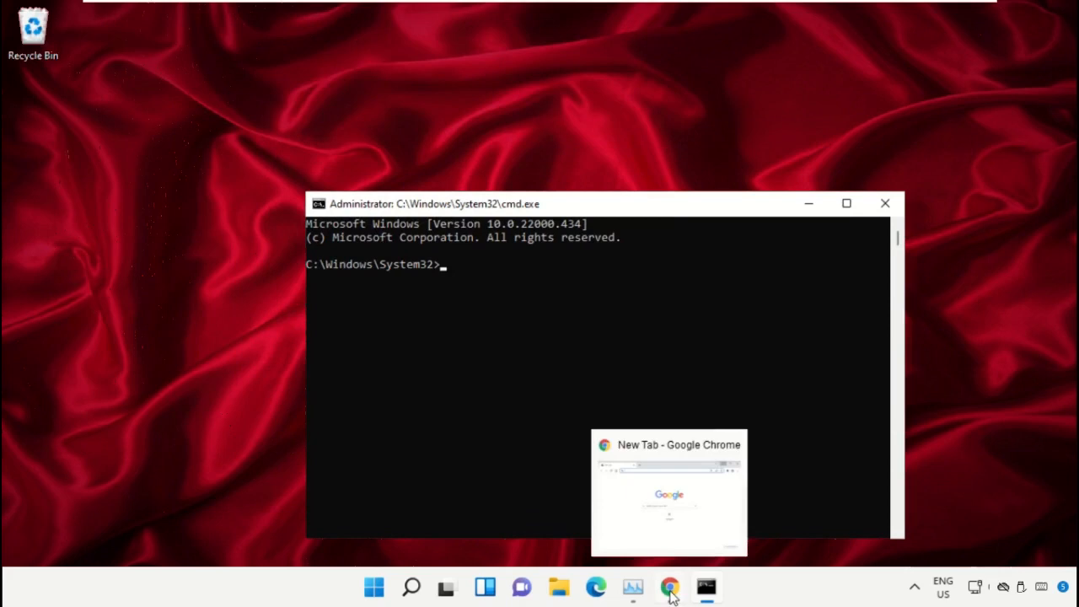
mouse_move(632, 587)
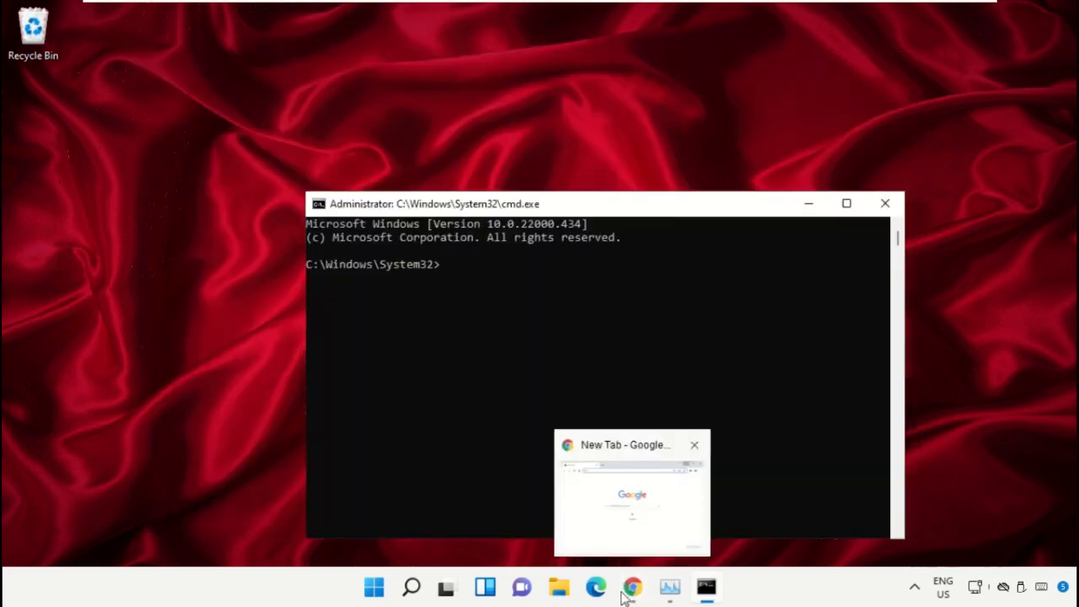
Step: In Chrome, search Google for hows.tech windows commands and open the Important Windows Commands article
click(631, 492)
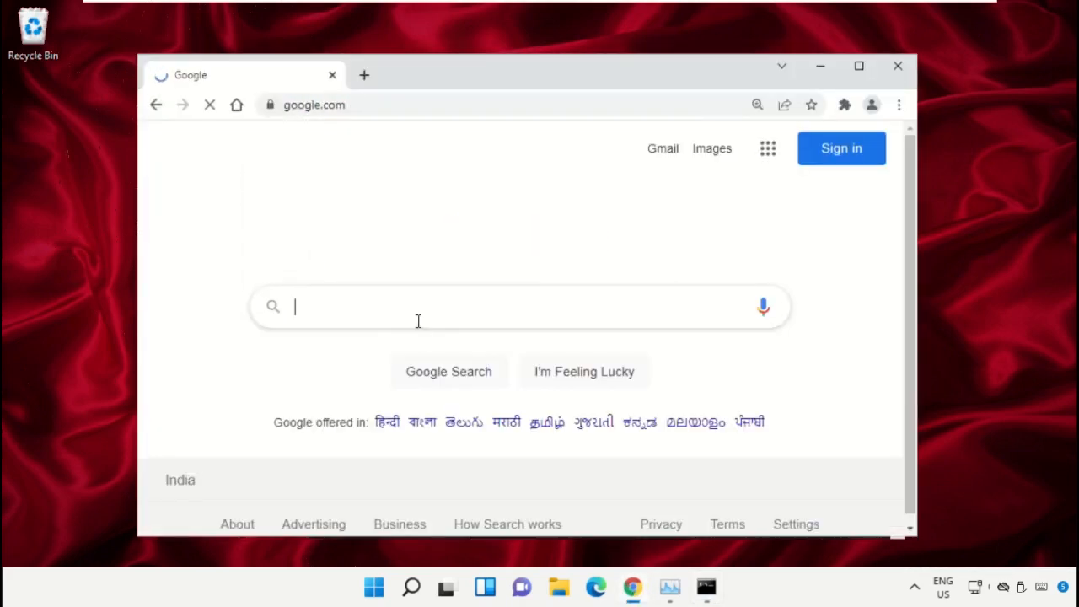
text(hows.t)
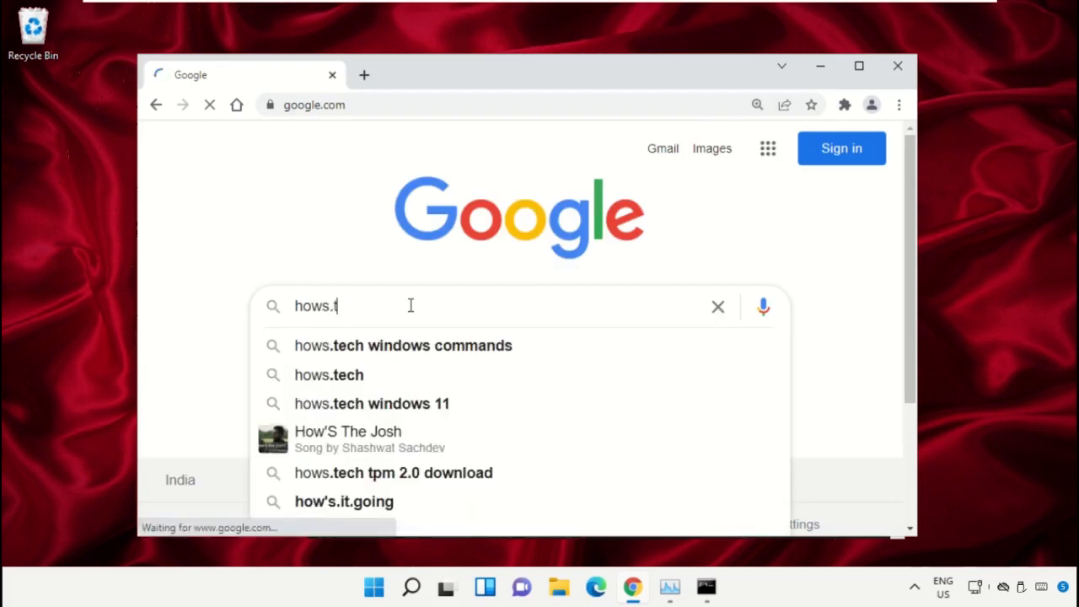
click(402, 343)
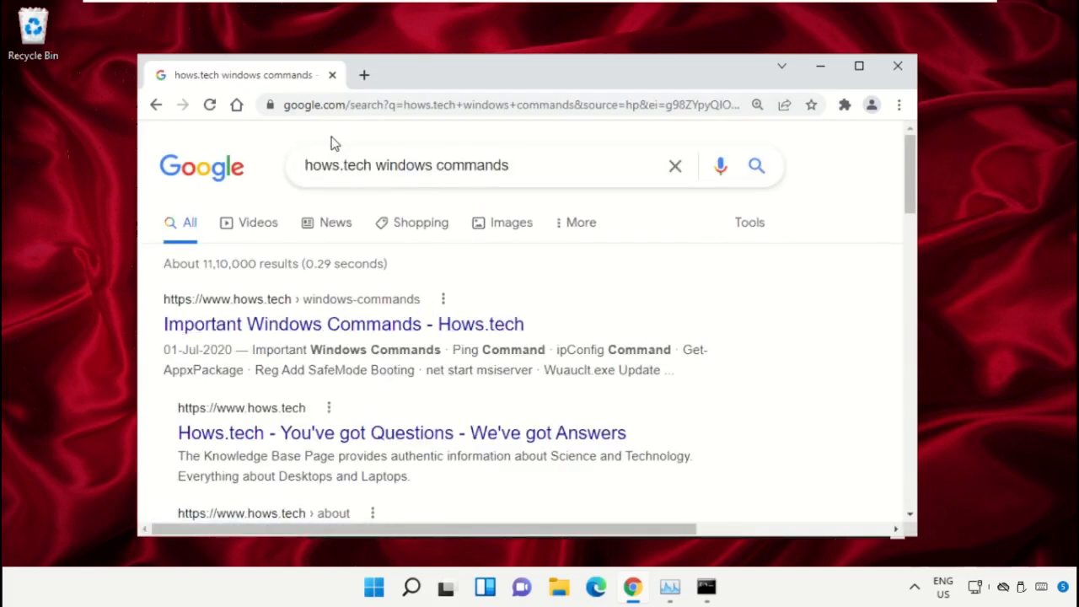
mouse_move(249, 316)
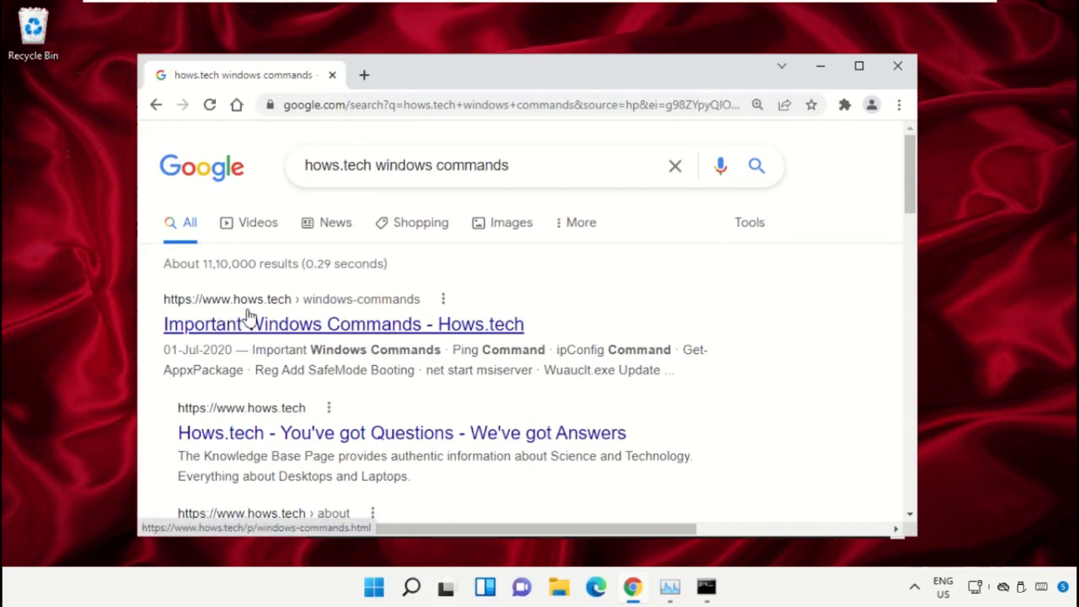
mouse_move(462, 336)
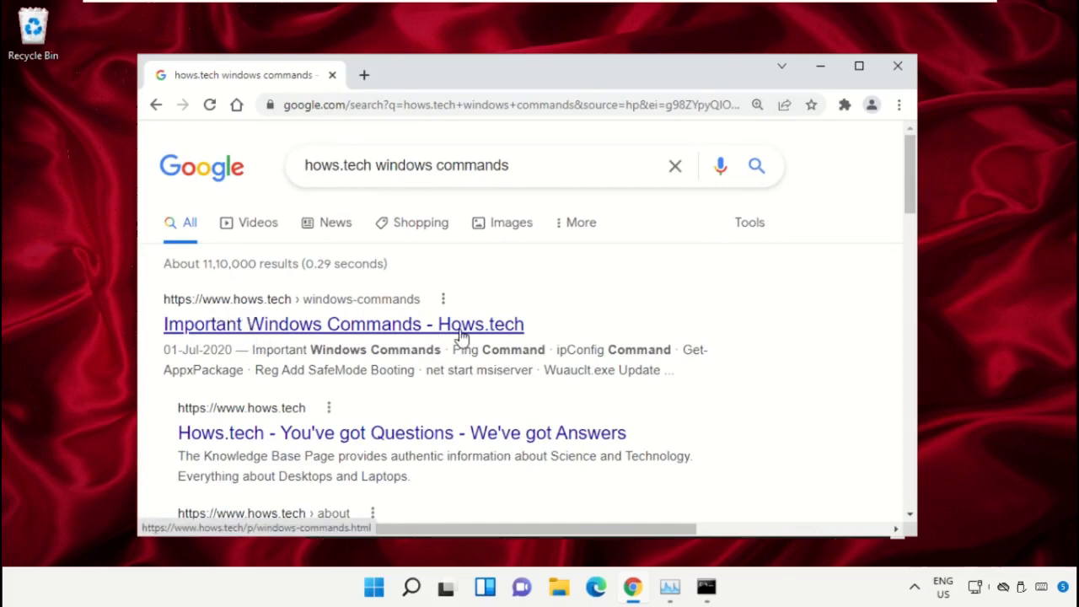
click(342, 323)
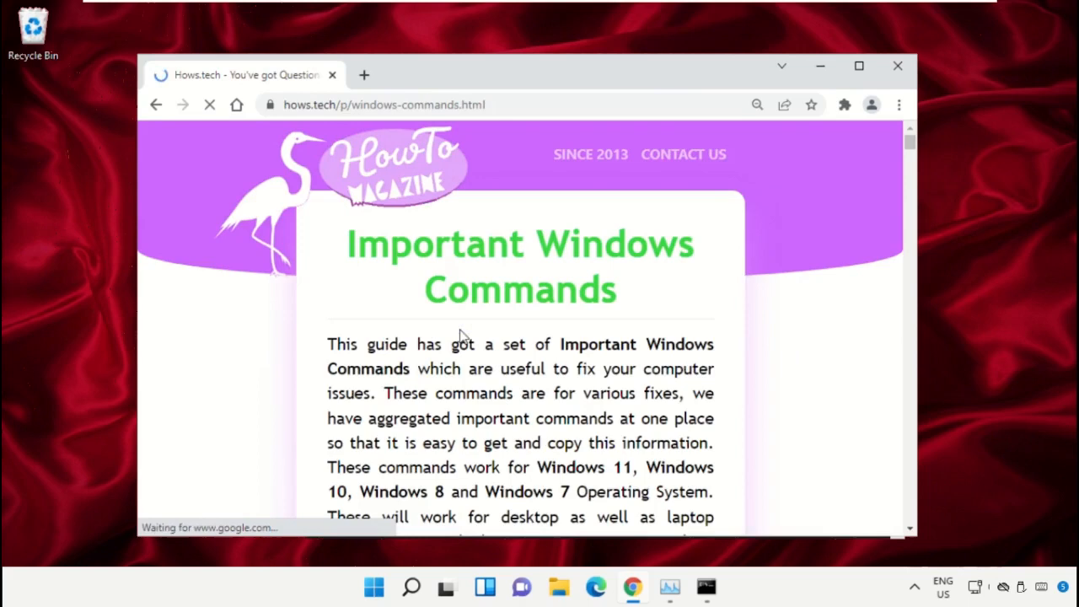
Step: Scroll the Hows.tech page down to the sfc Commands 12 and 13
scroll(down, 3)
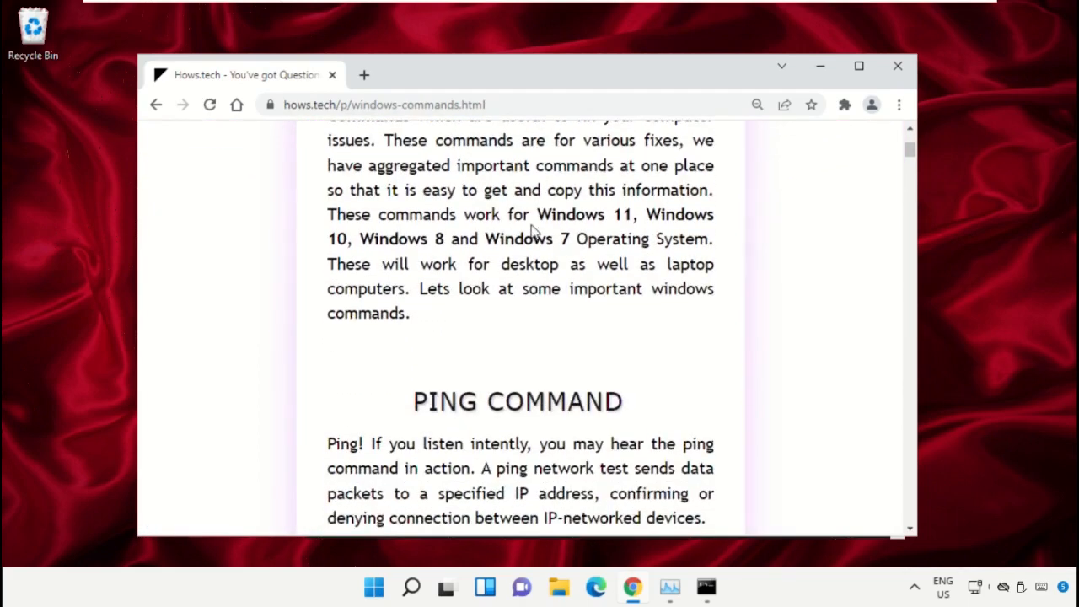
scroll(down, 3)
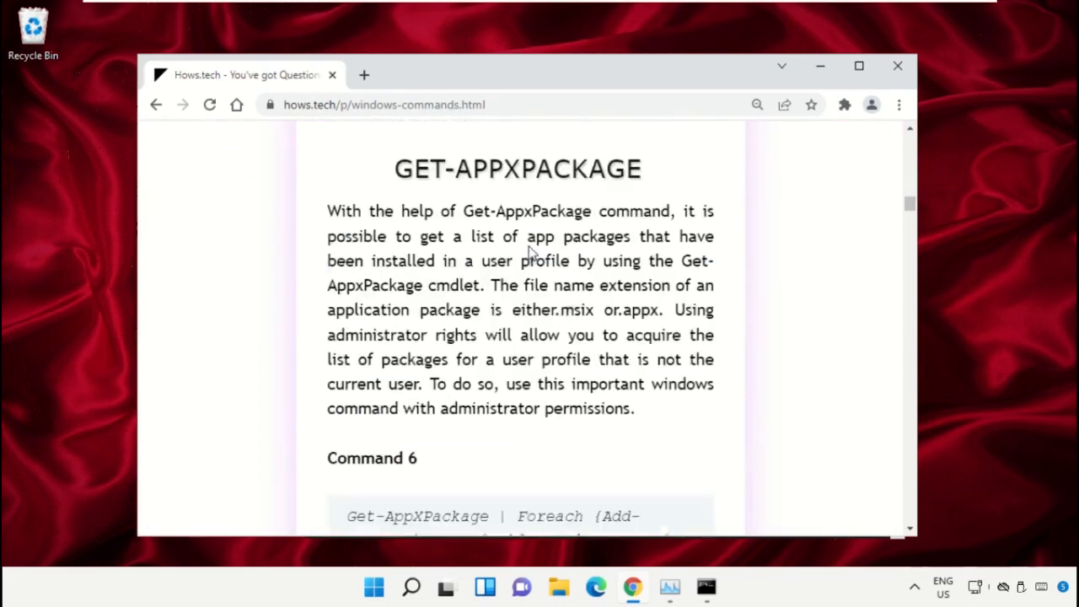
scroll(down, 3)
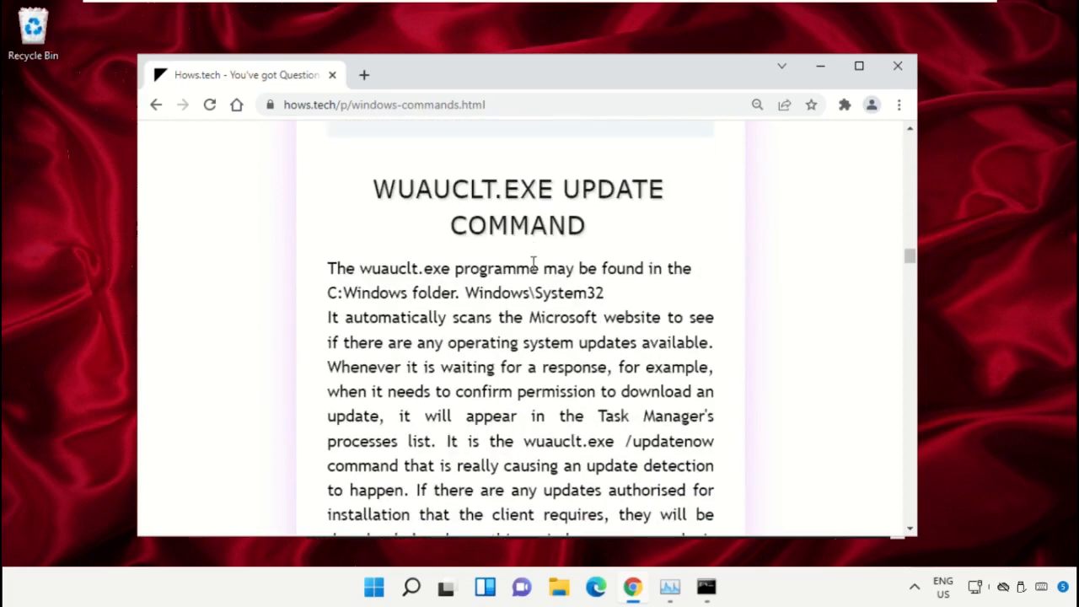
scroll(down, 3)
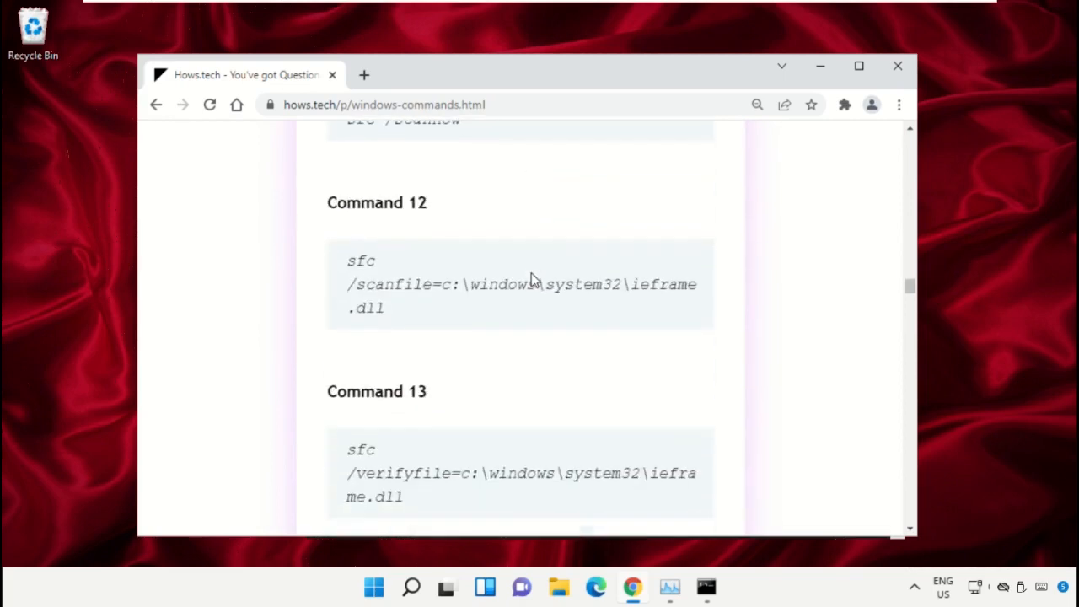
scroll(down, 3)
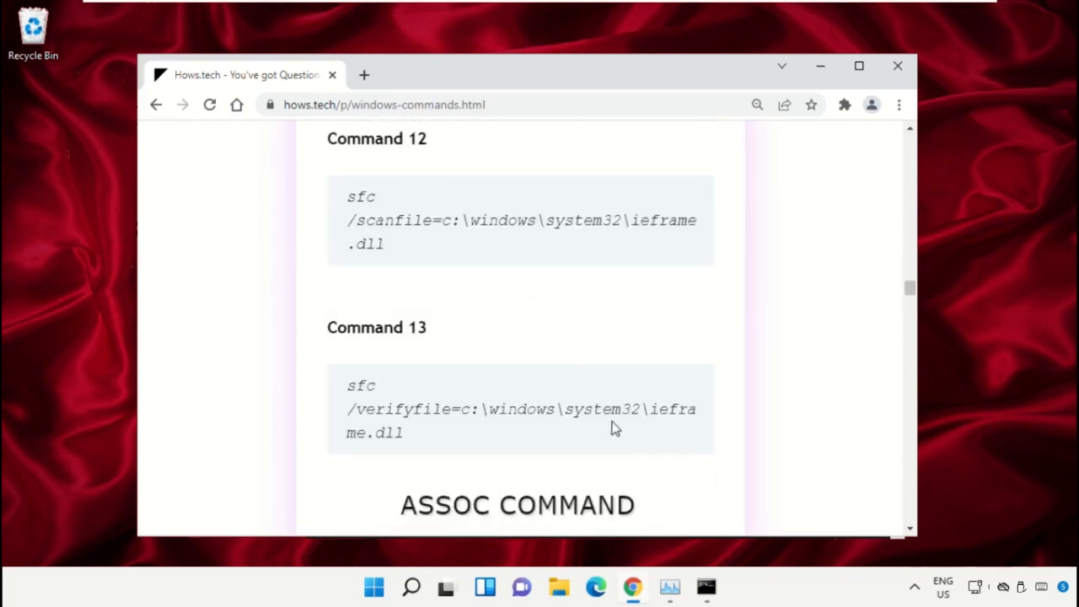
mouse_move(476, 223)
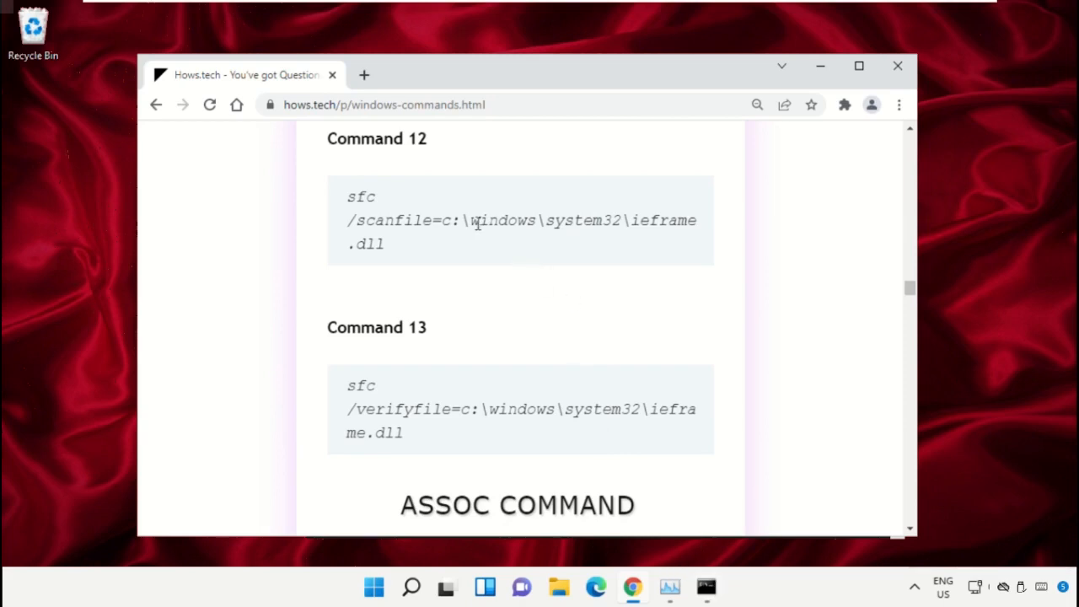
Step: Run sfc /scanfile and sfc /verifyfile on c:\windows\system32\ieframe.dll in the elevated prompt, then exit
right_click(472, 221)
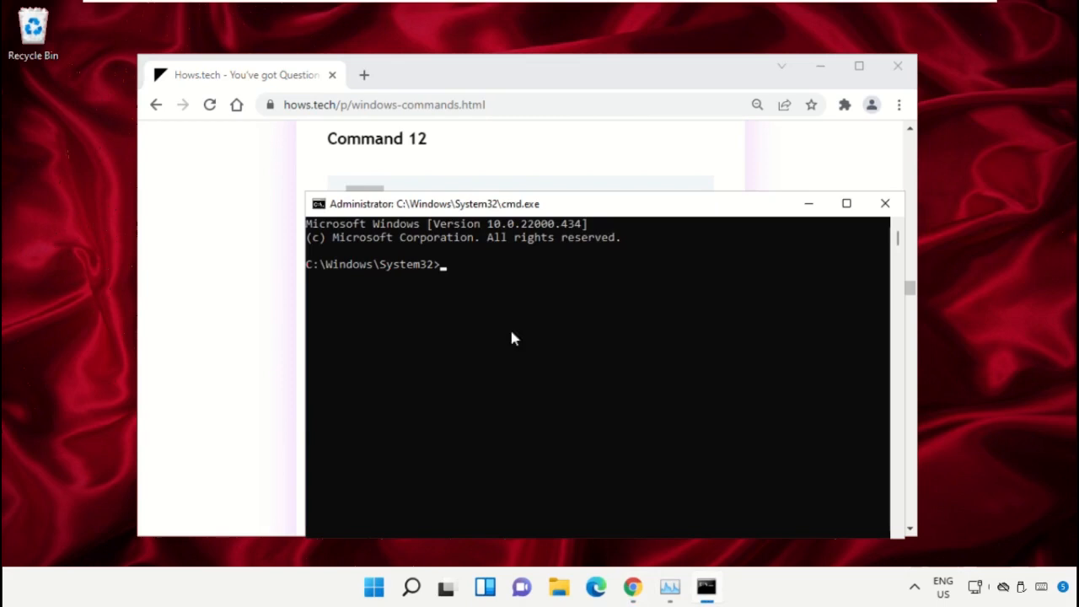
text(sfc /scanfile=c:\windows\system32\ieframe.dll)
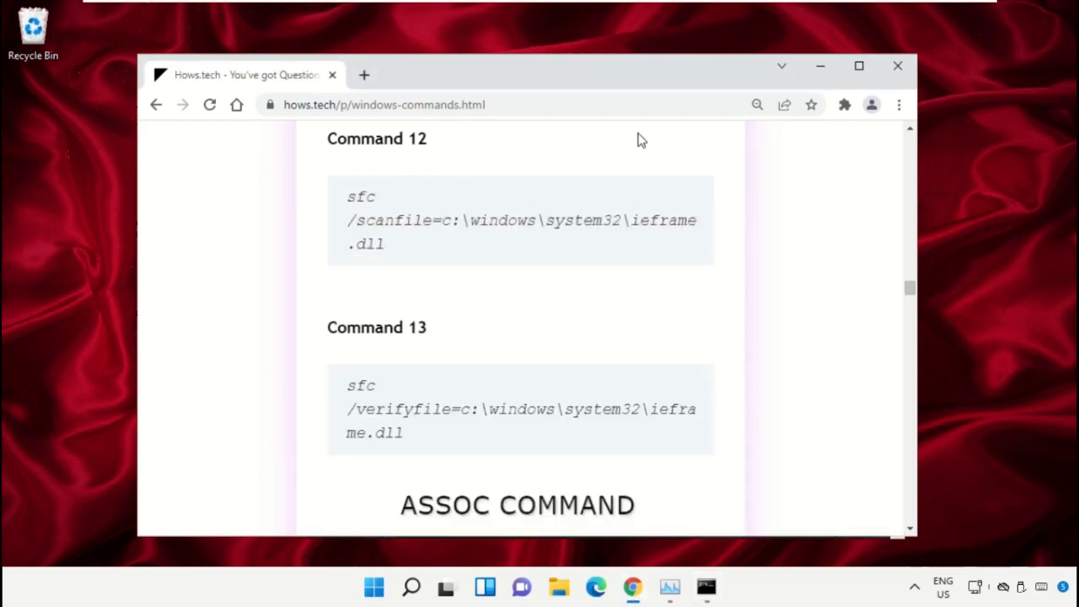
right_click(468, 413)
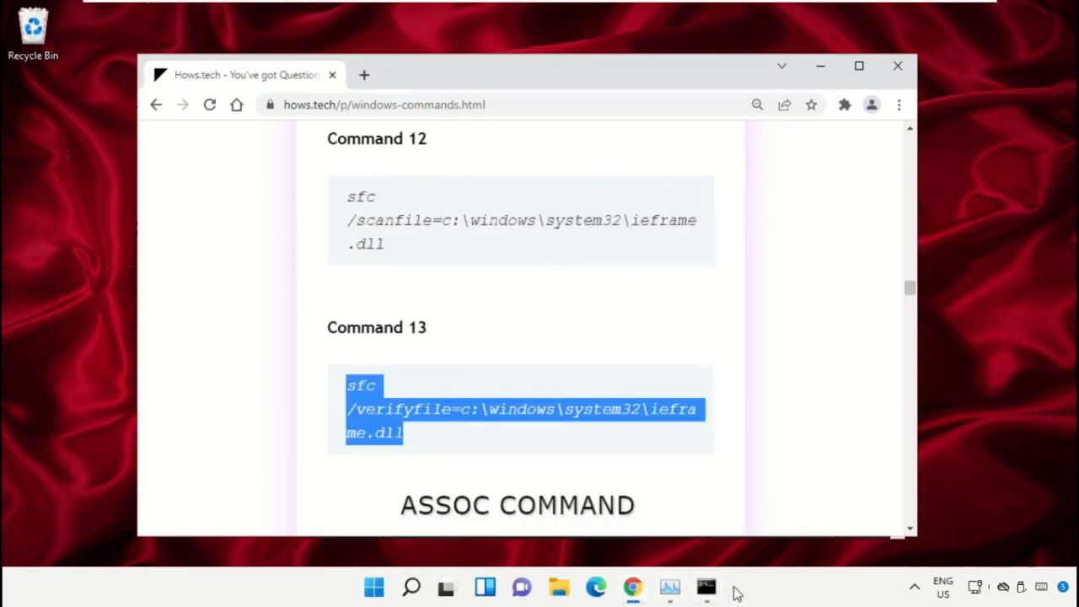
click(706, 586)
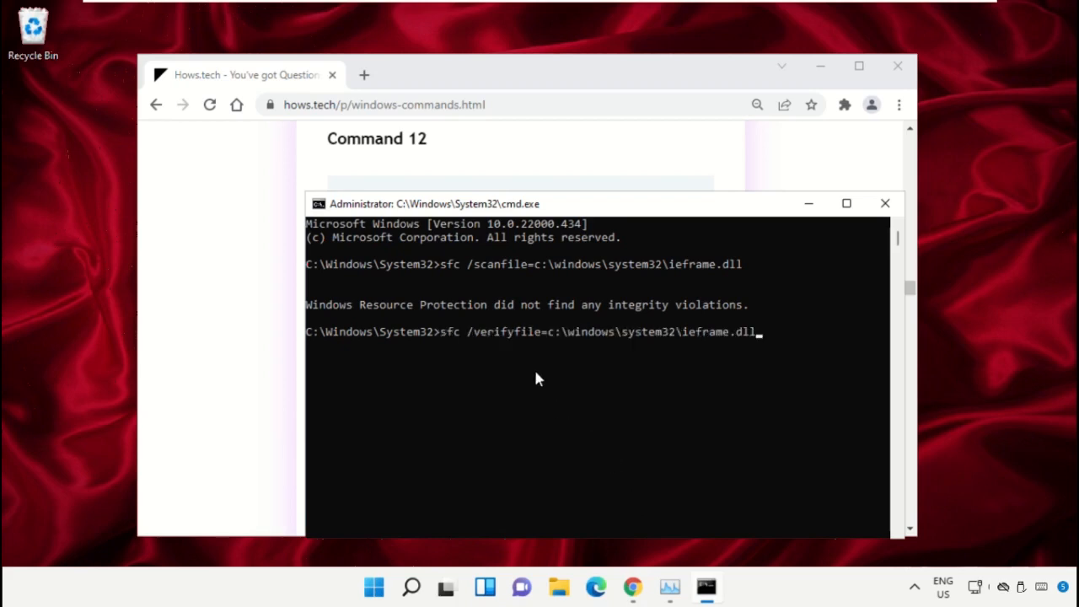
key(Return)
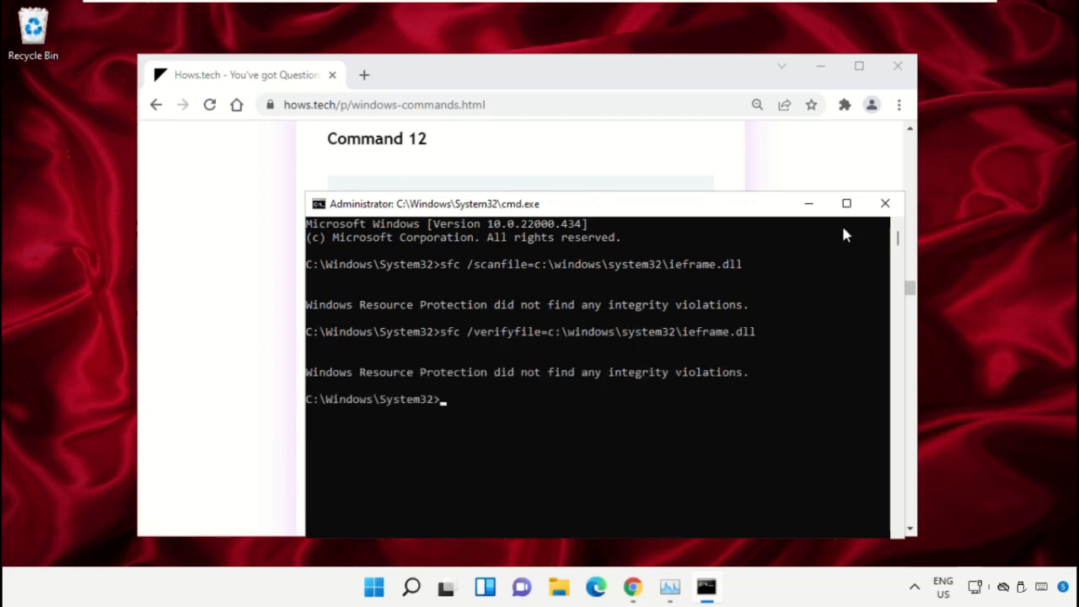
text(exit)
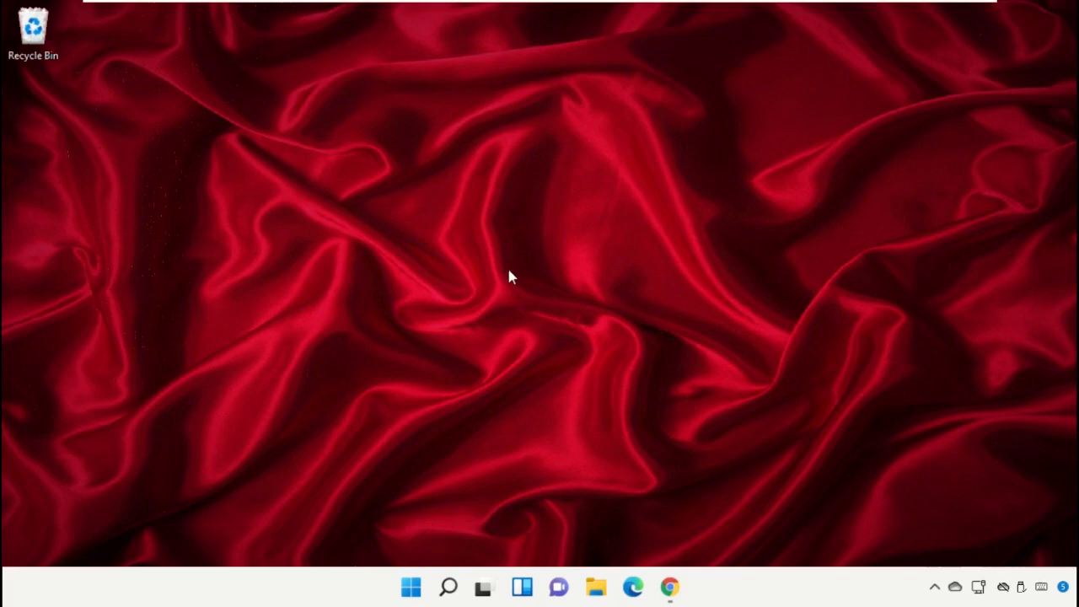
Step: Sign out of the OneDrive account from its web files view in Chrome
click(670, 587)
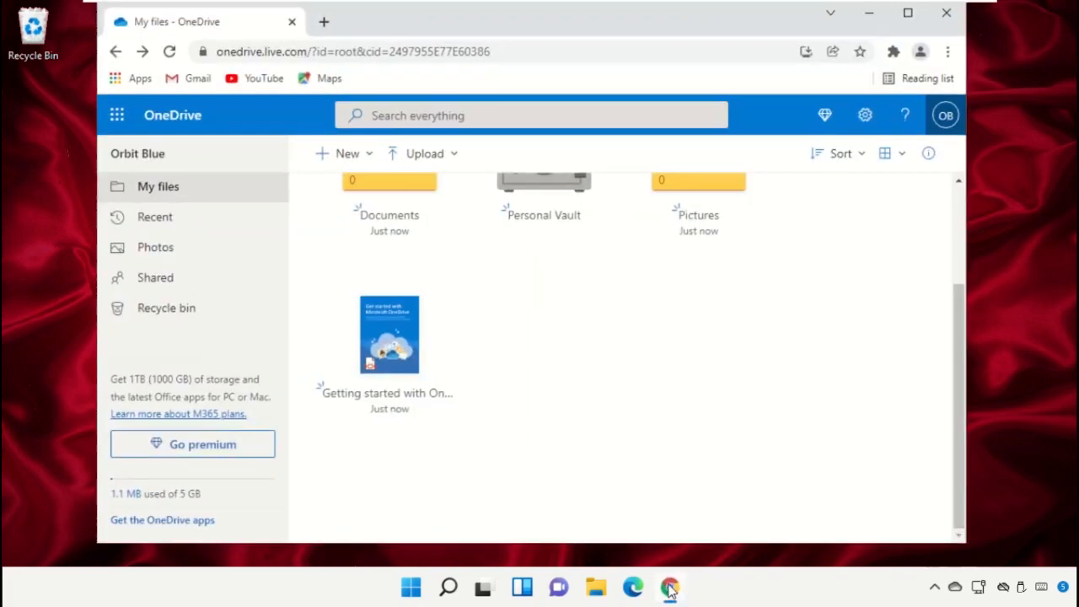
scroll(up, 3)
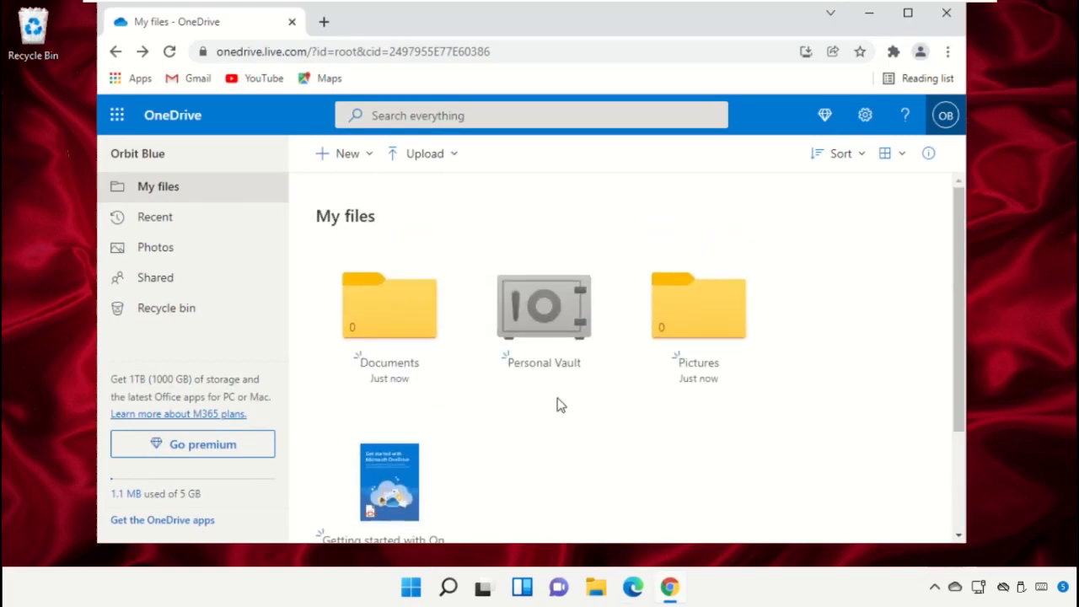
click(944, 114)
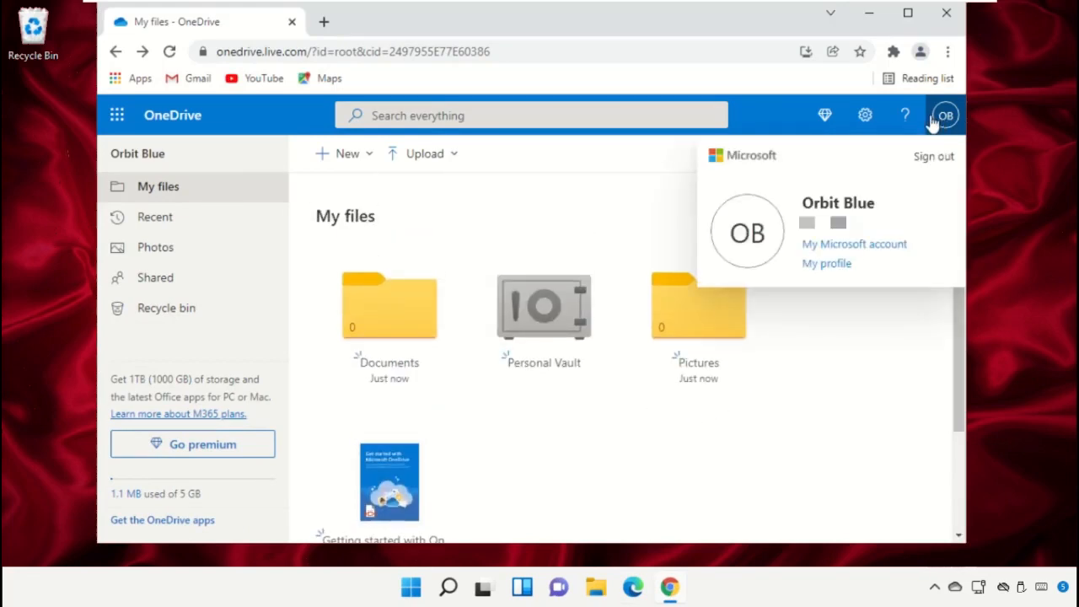
click(934, 155)
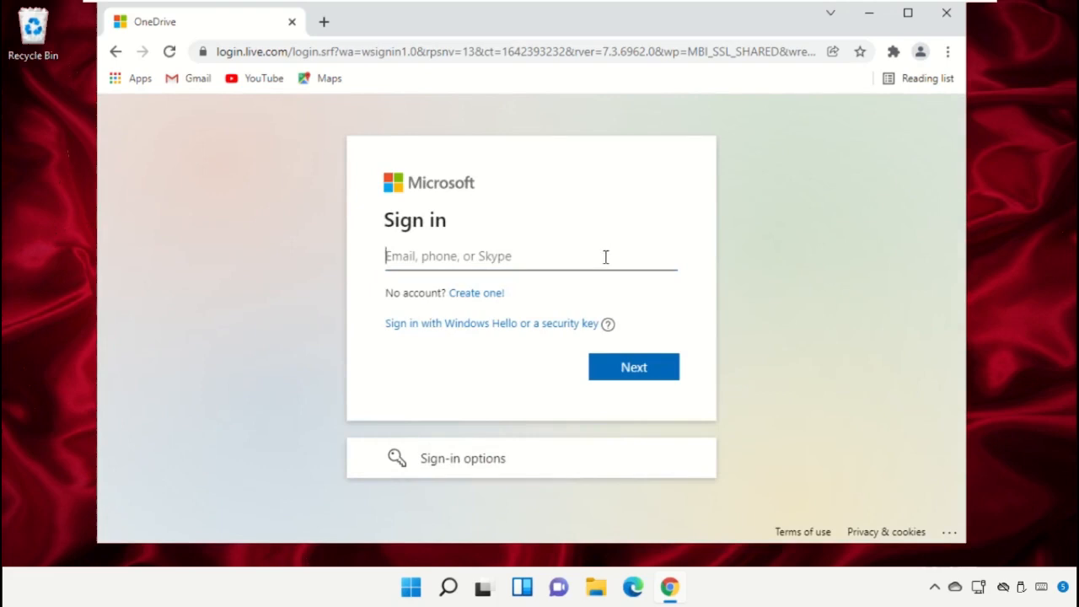
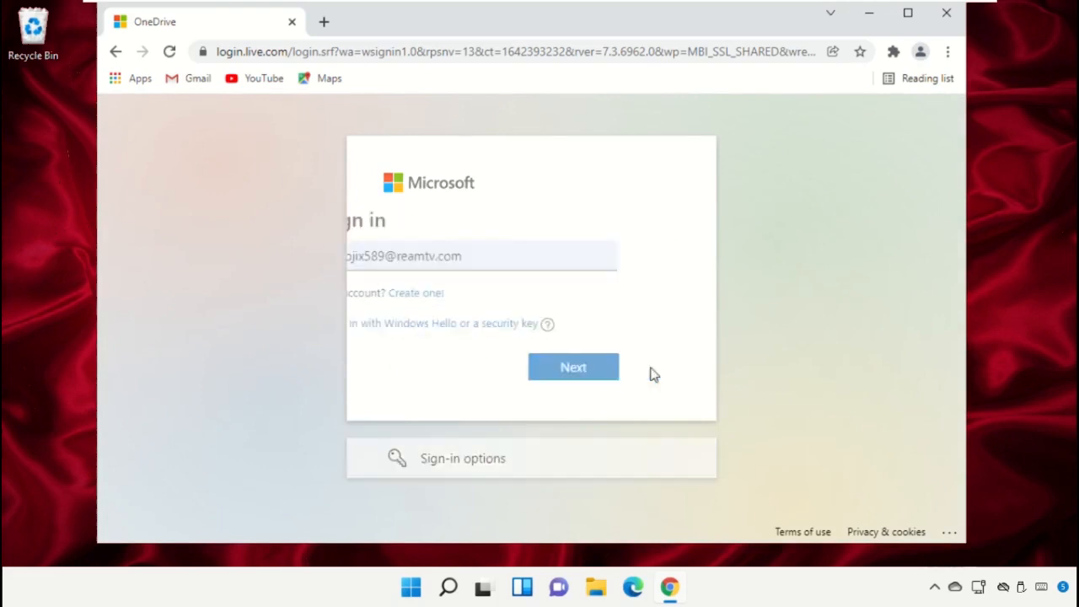
click(573, 368)
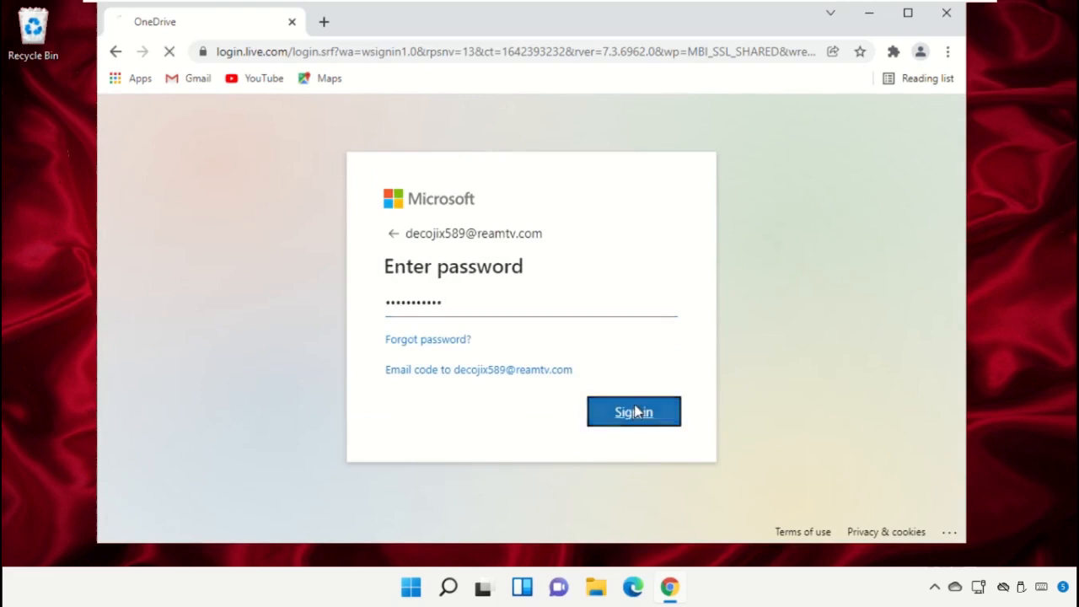
click(634, 412)
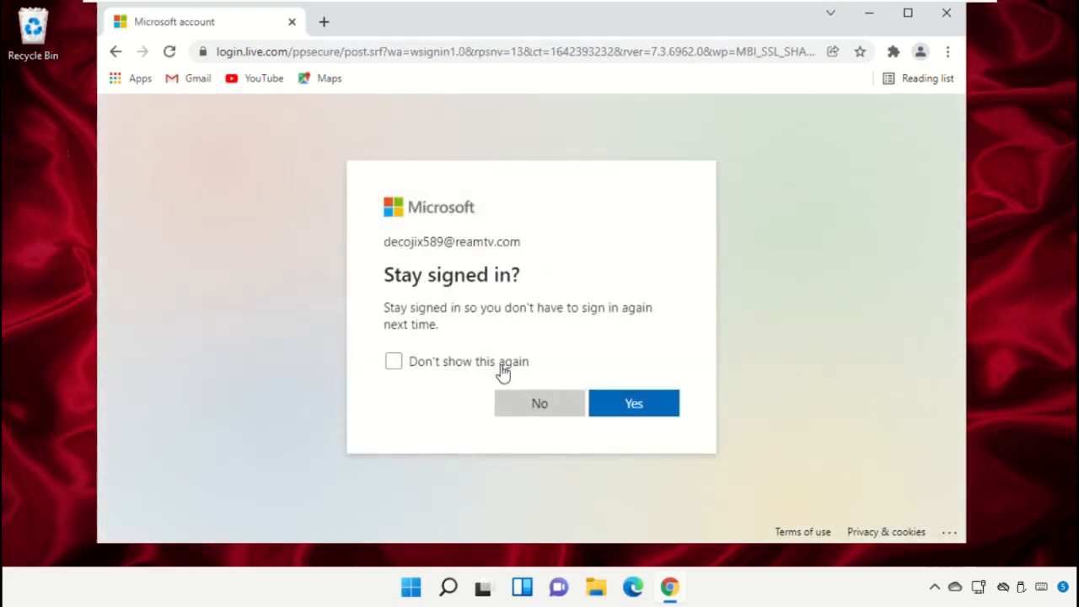
click(634, 403)
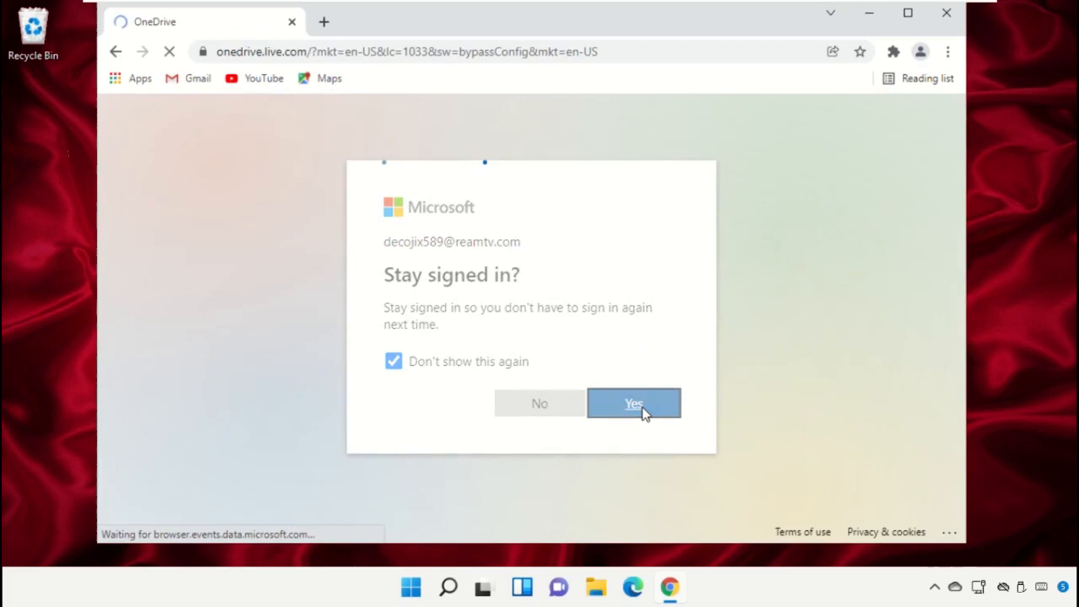
click(633, 403)
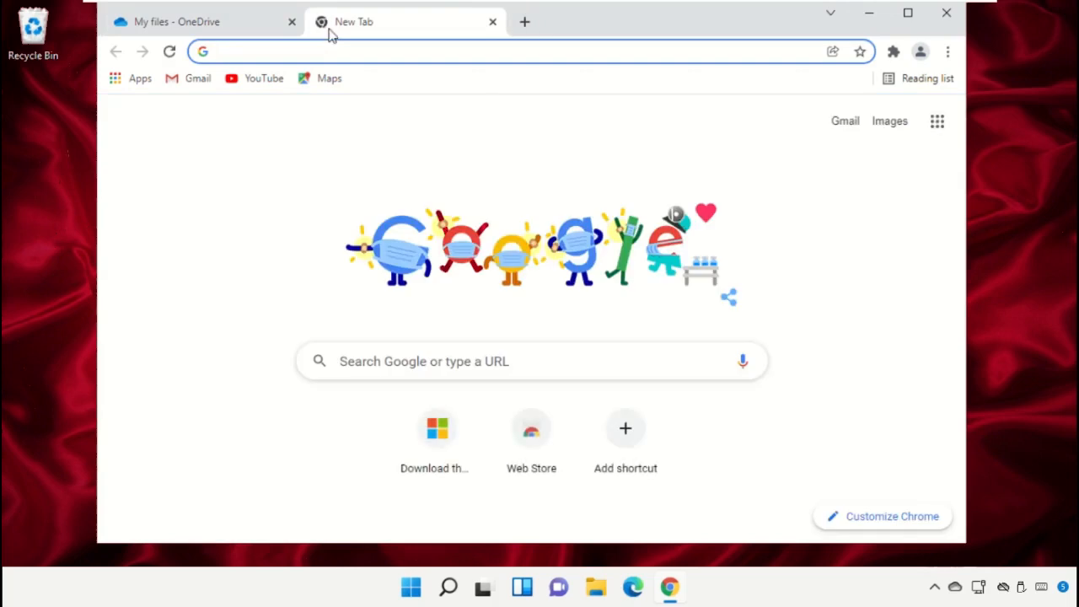
Step: Download OneDriveSetup.exe from the Microsoft OneDrive download page and run the installer
click(292, 20)
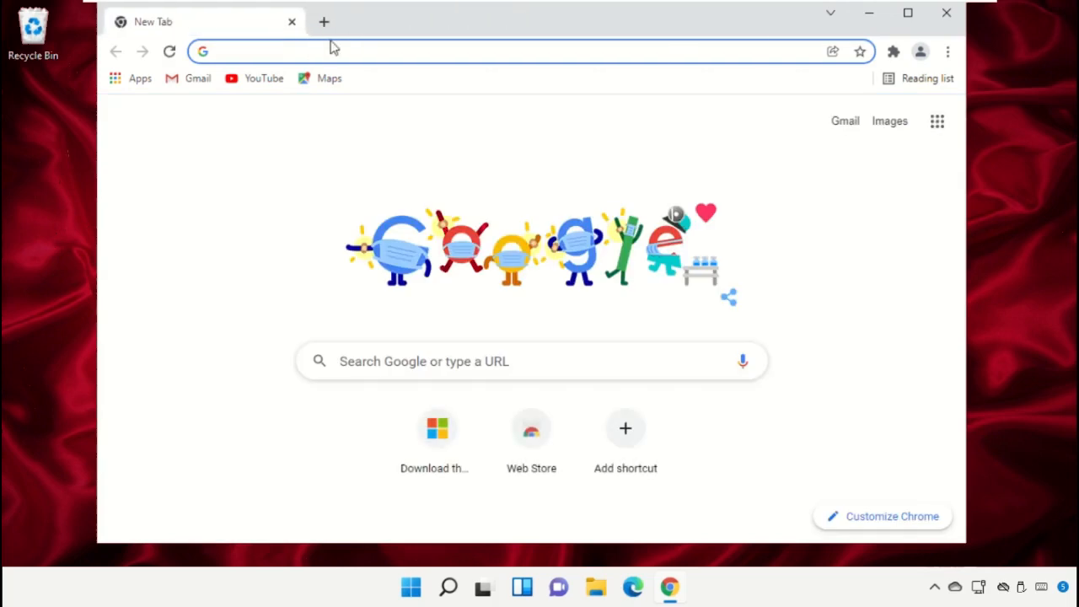
text(https://www.microsoft.com/en-us/microsoft-365/onedrive/download)
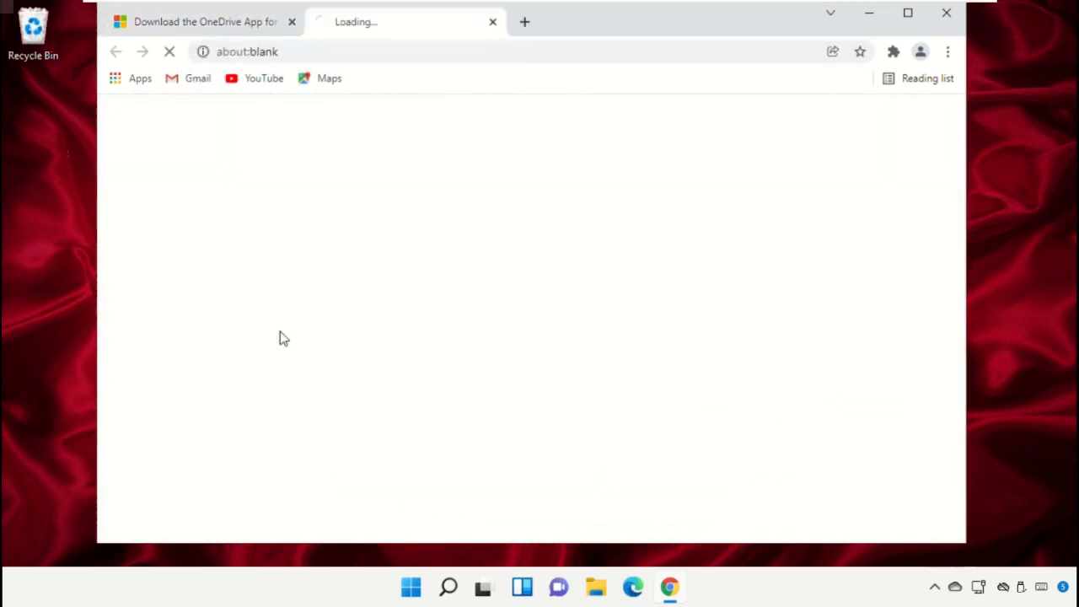
click(266, 330)
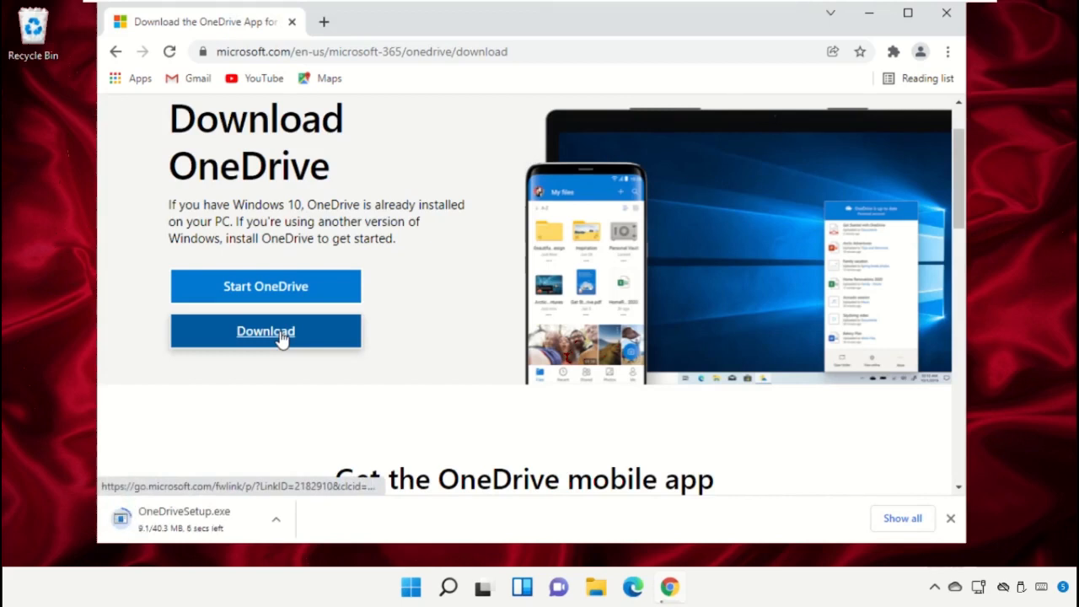
mouse_move(283, 368)
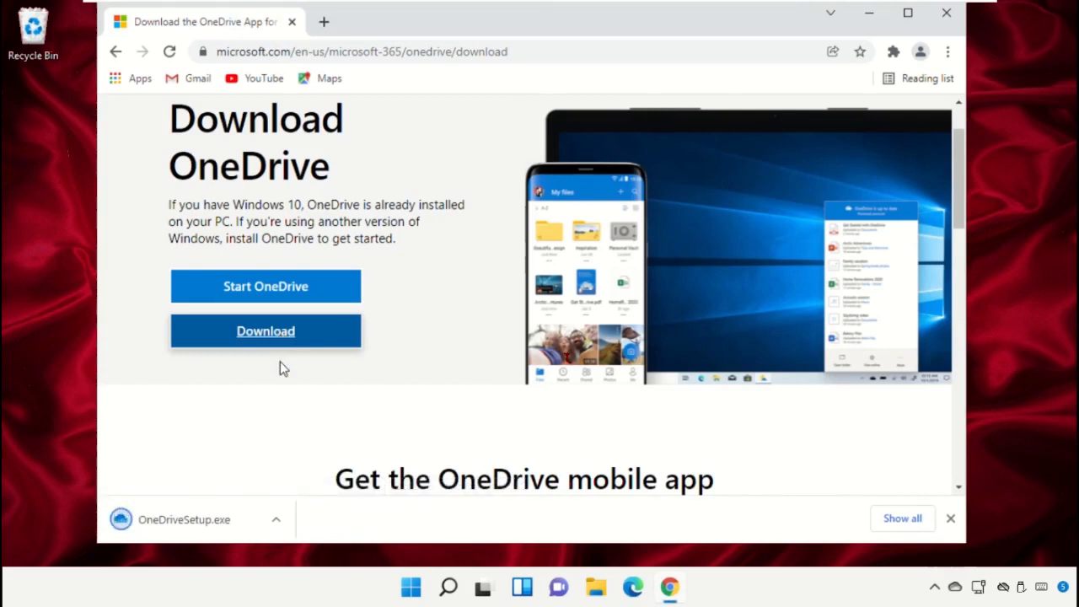
click(182, 519)
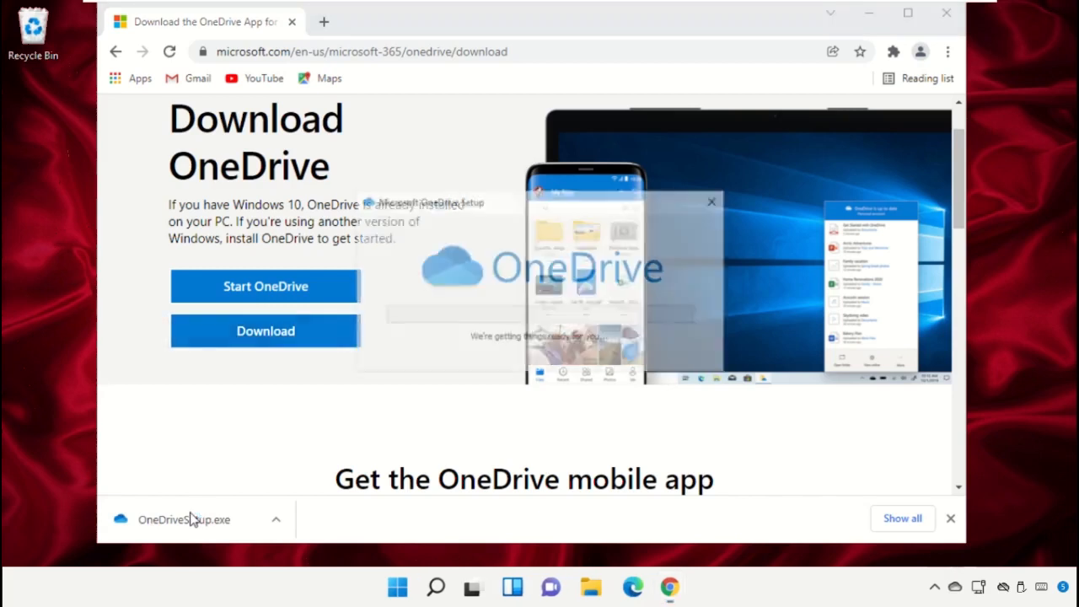
Step: Run OneDriveSetup.exe from the downloads bar and let the installation finish
click(184, 520)
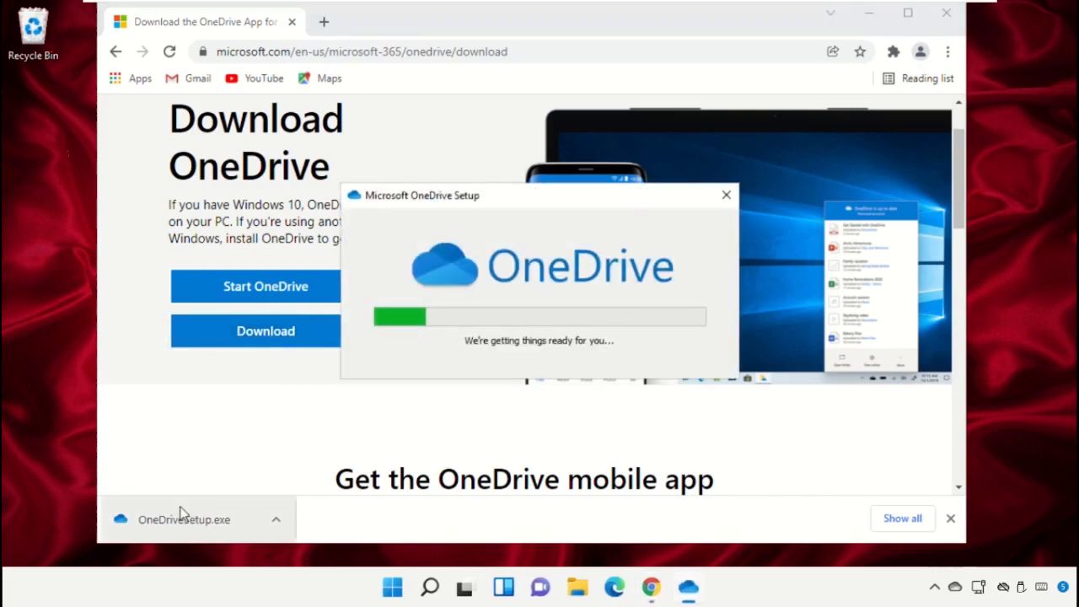
mouse_move(941, 37)
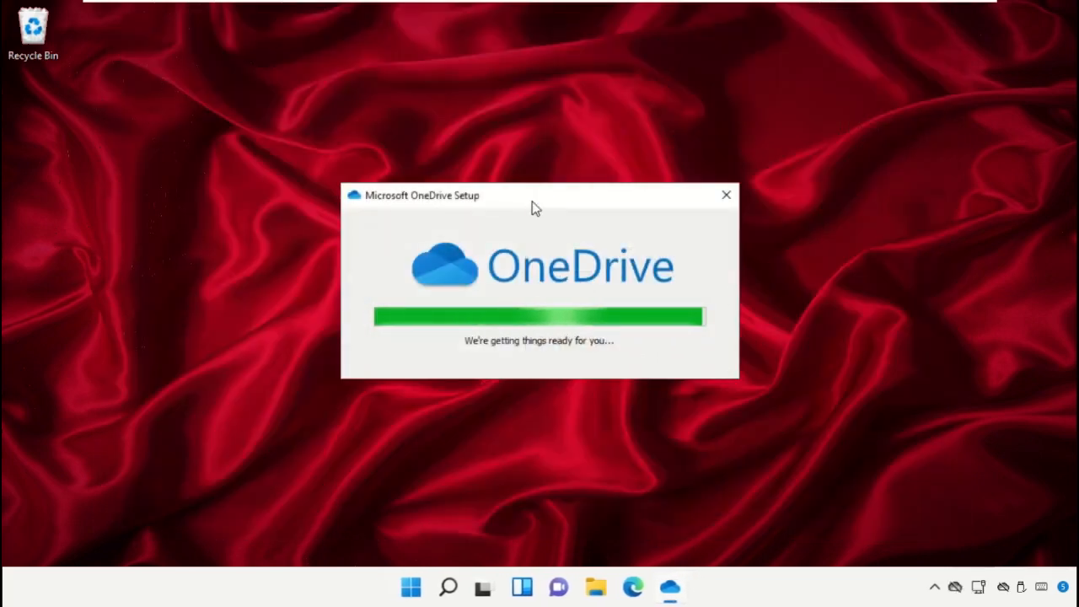
click(725, 196)
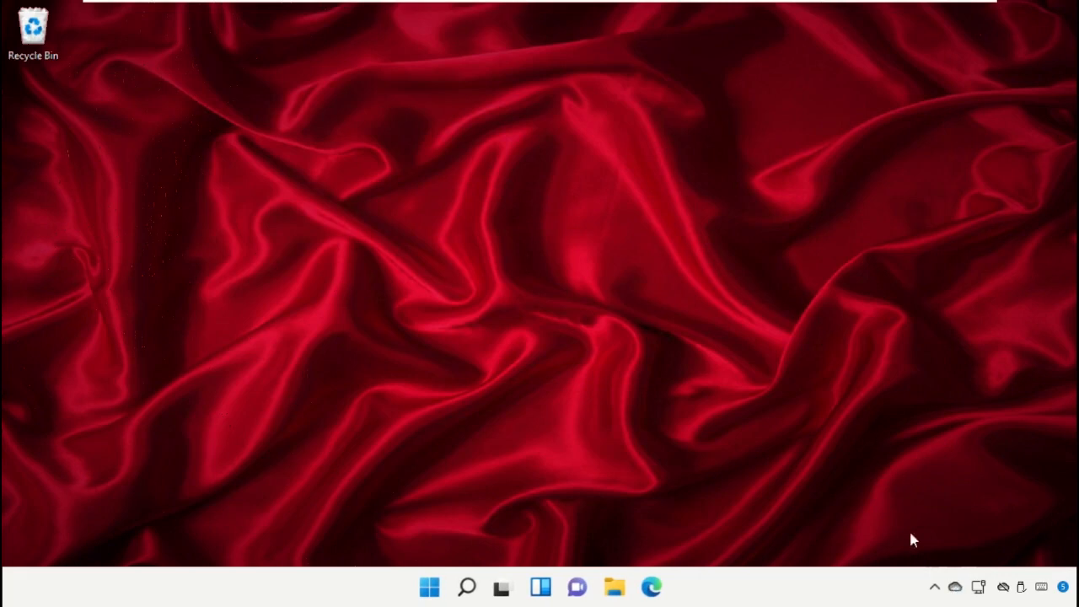
click(954, 586)
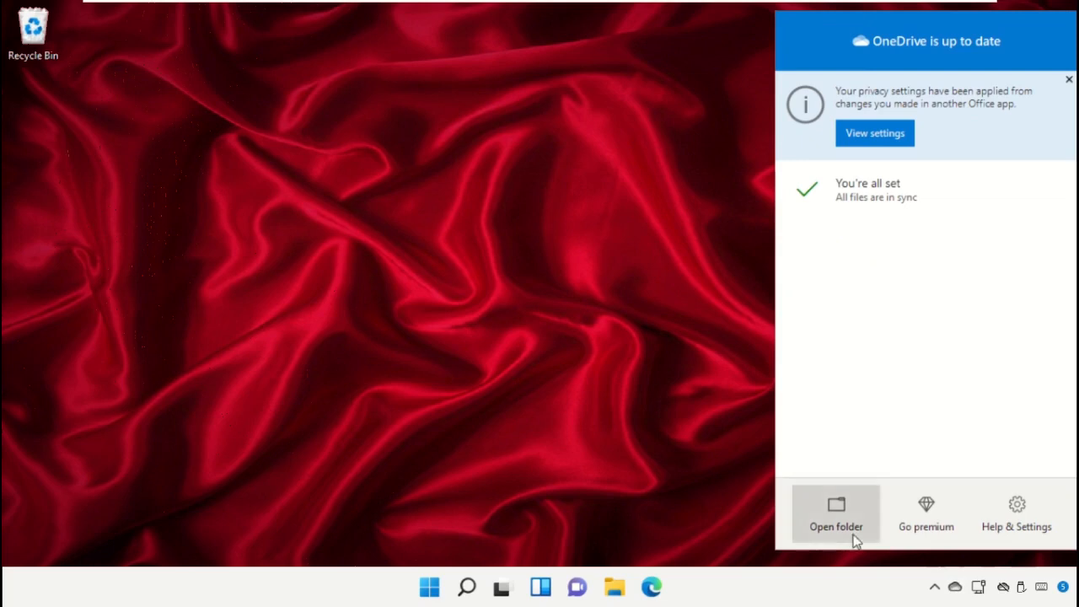
click(837, 514)
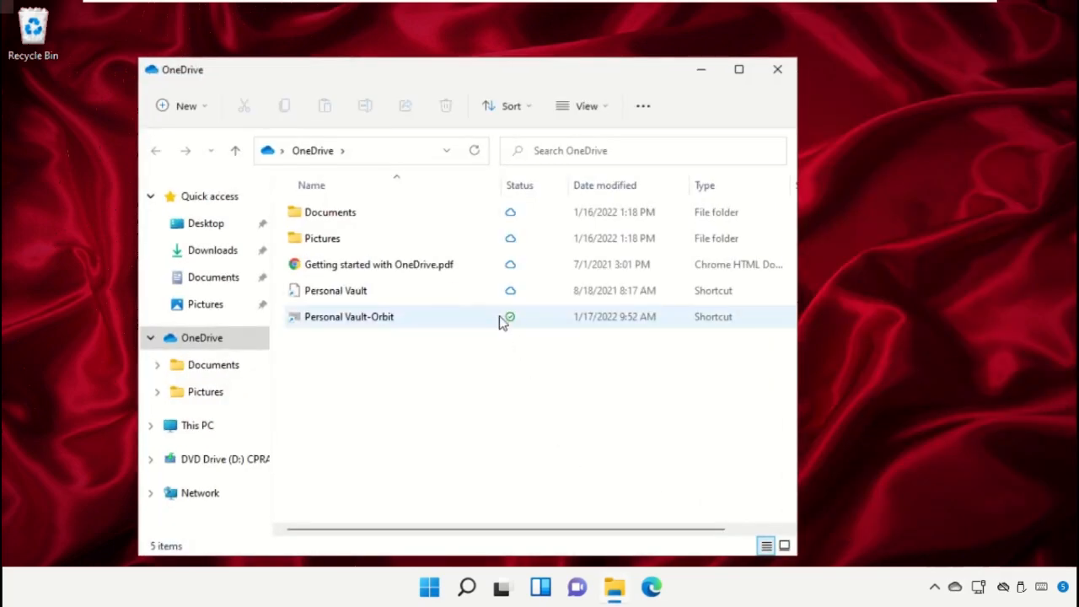
click(775, 69)
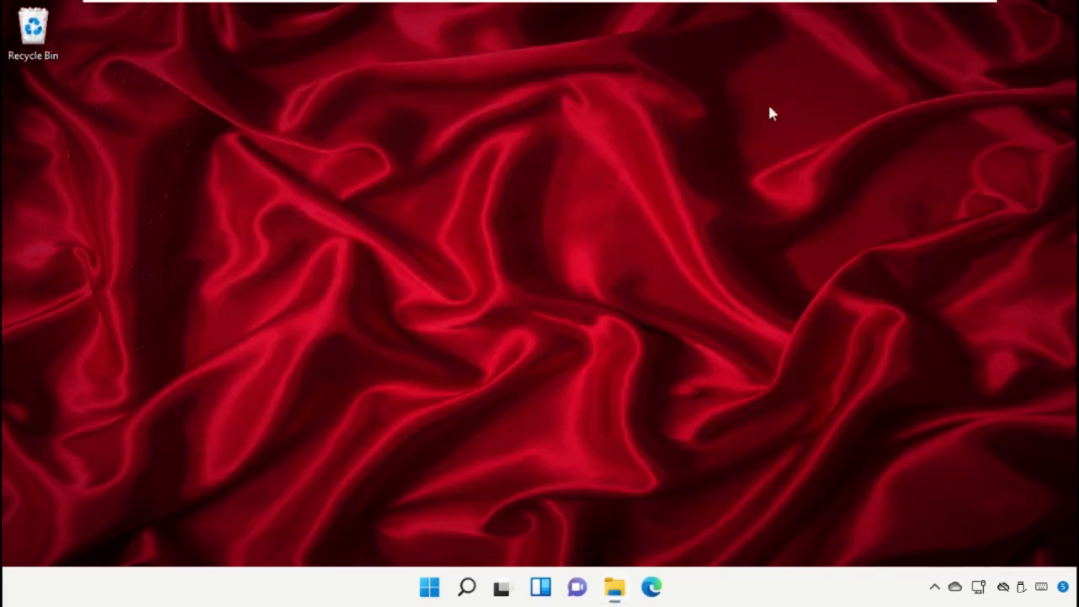
Step: Bring up the Start menu so its power options are available for a restart
right_click(428, 586)
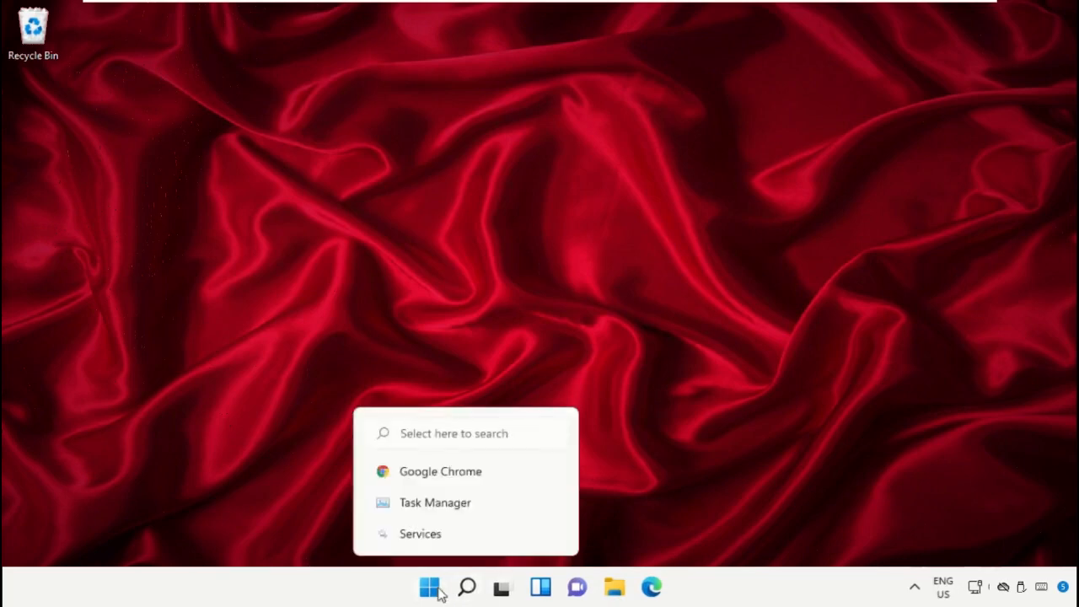
click(428, 586)
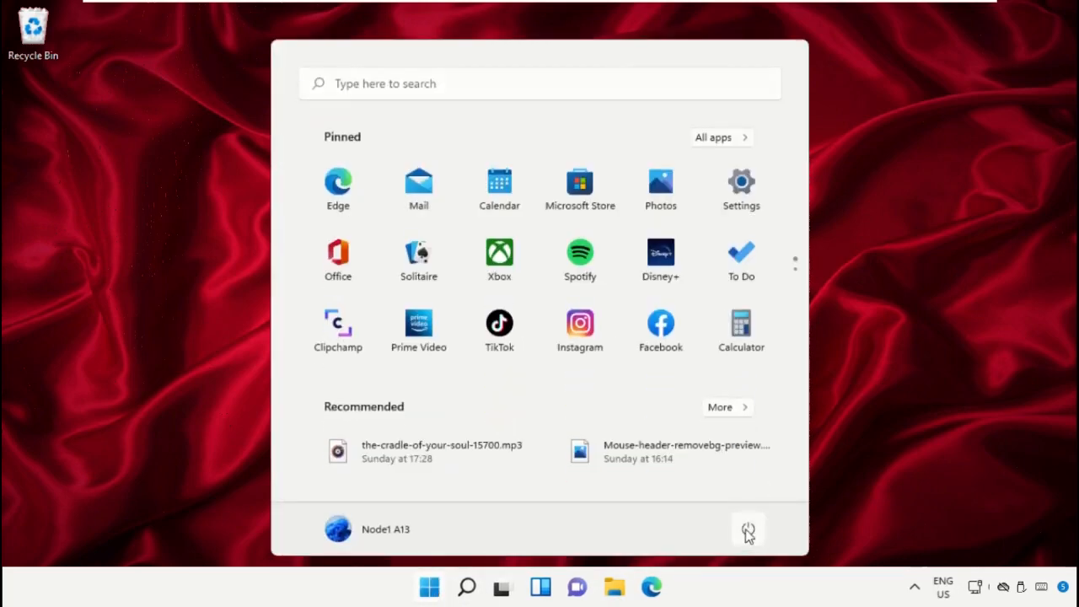
mouse_move(750, 533)
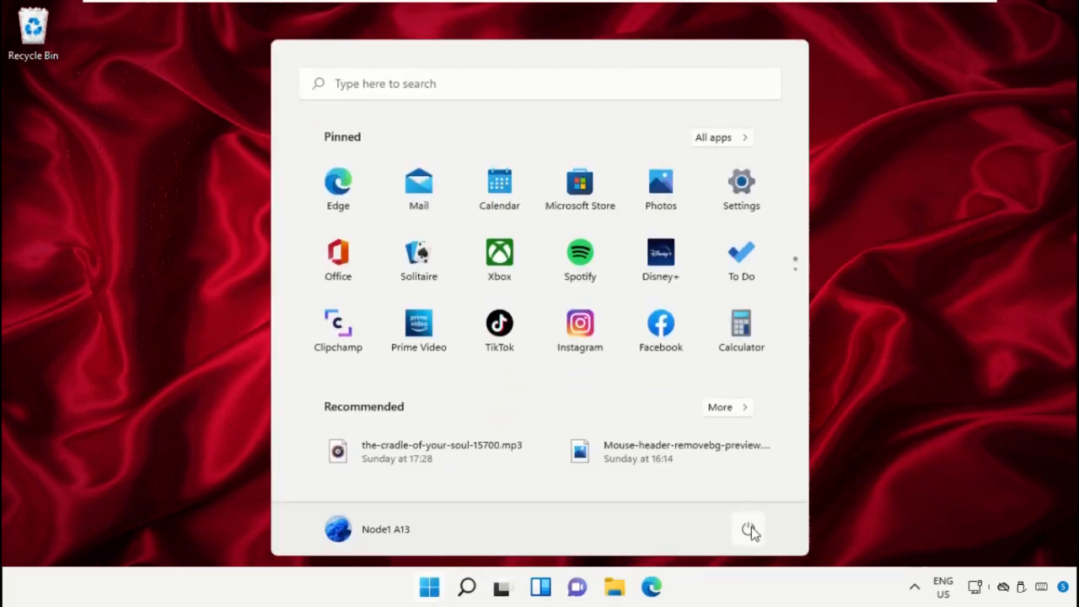